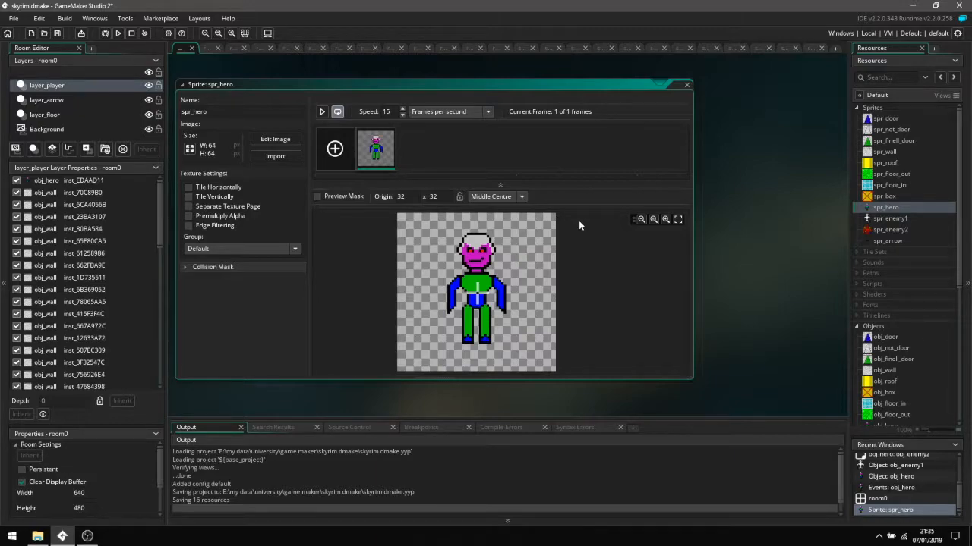
mouse_move(828, 132)
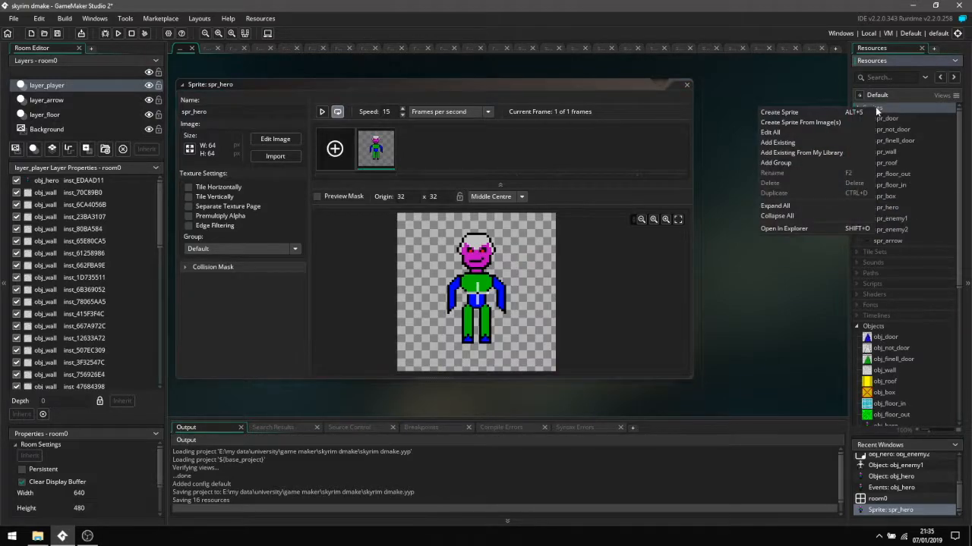
Dismiss the sprite group's action menu in the Resources panel
left_click(801, 97)
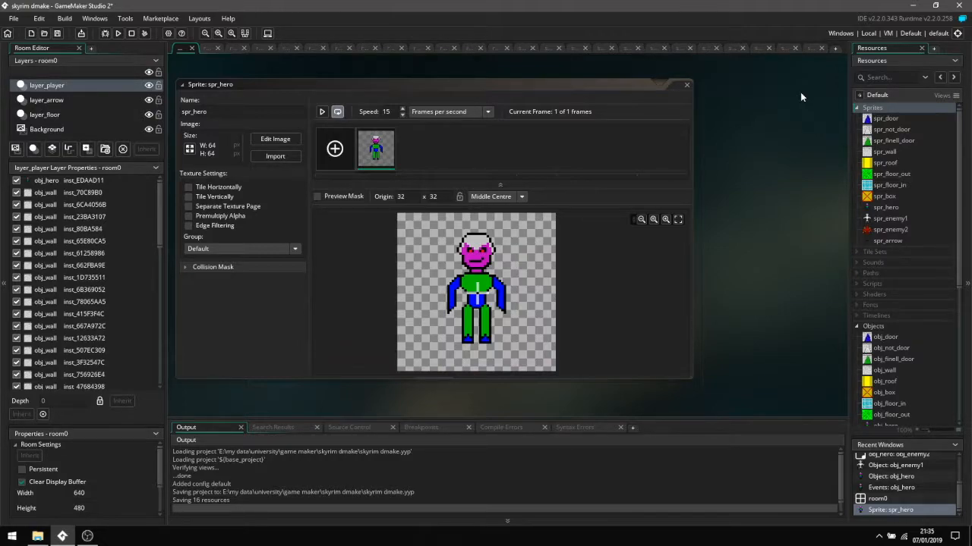
mouse_move(424, 135)
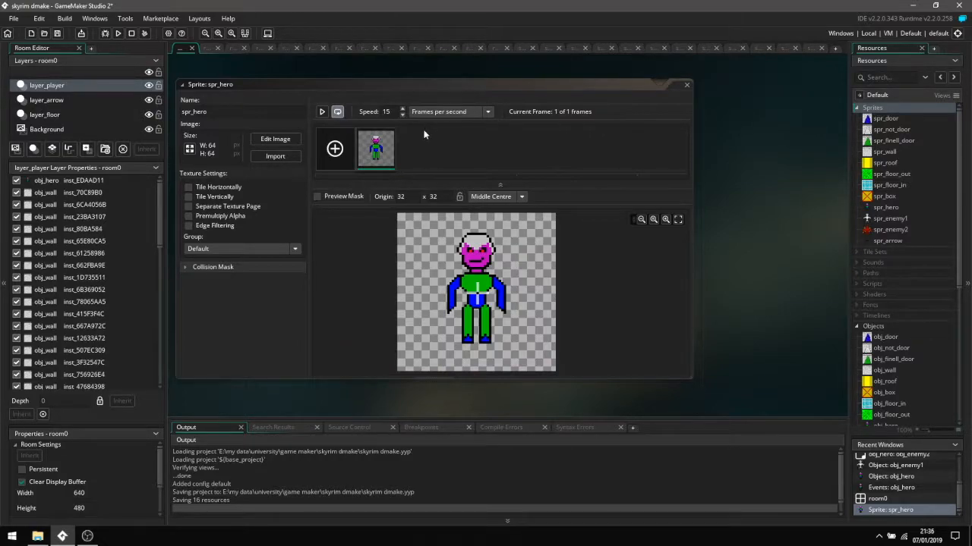
mouse_move(387, 151)
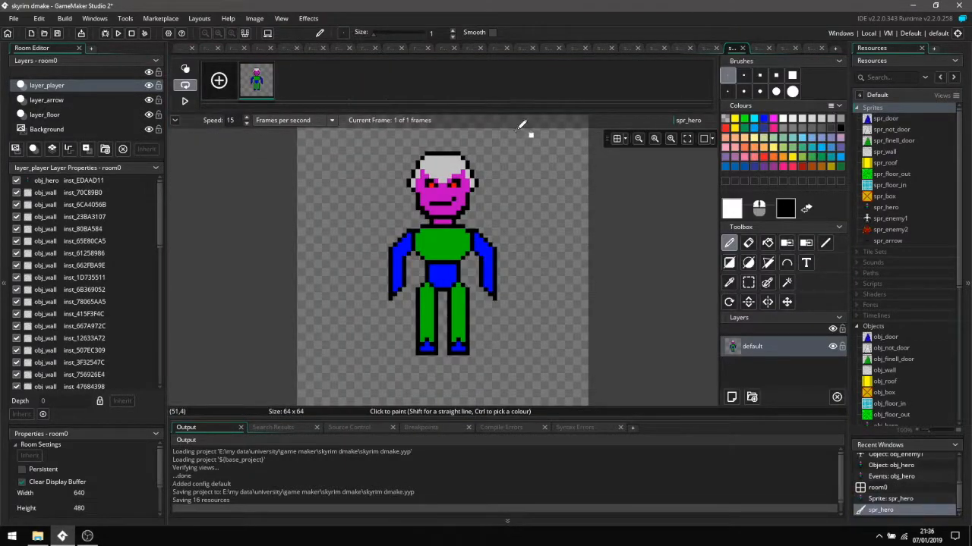
mouse_move(456, 304)
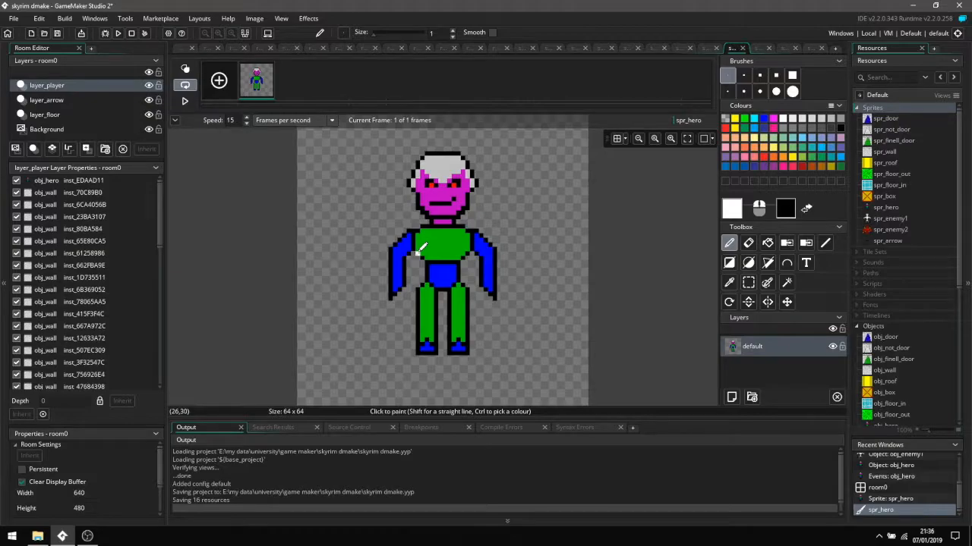
mouse_move(228, 111)
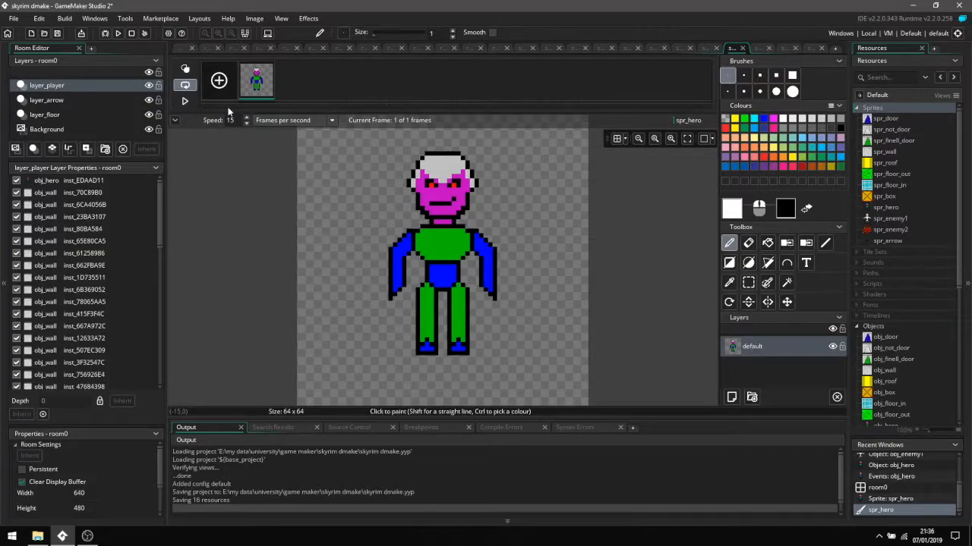
mouse_move(906, 126)
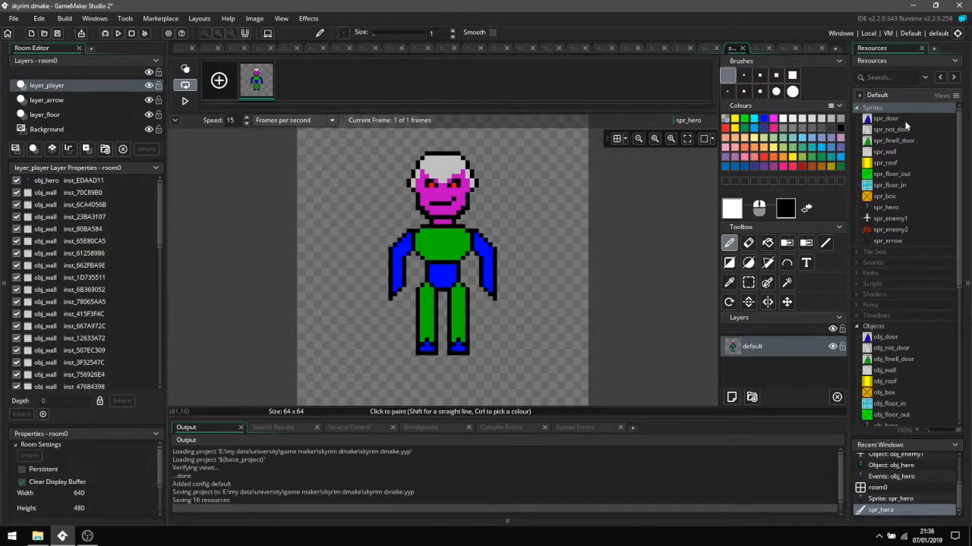
Reopen spr_hero and show its automatic, precise per-frame collision mask settings
double_click(886, 207)
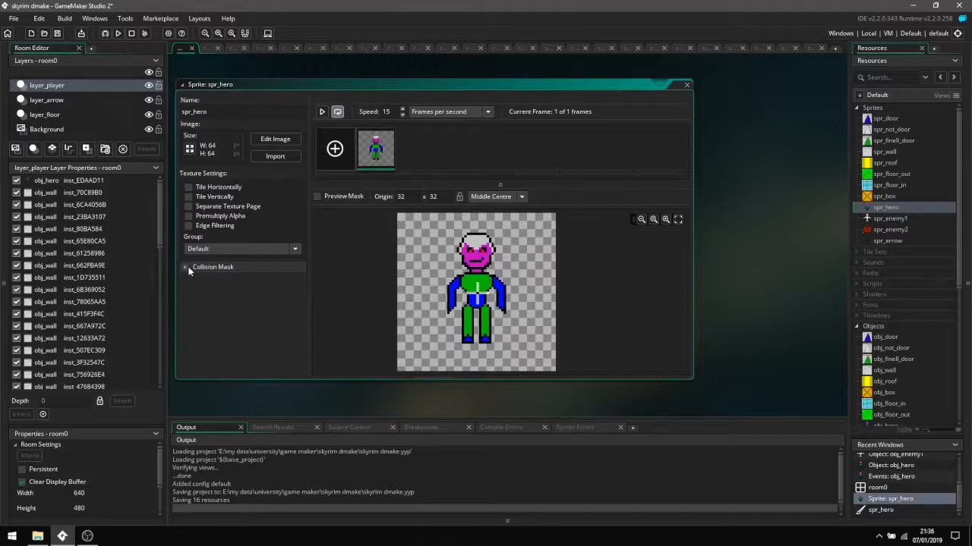
left_click(187, 266)
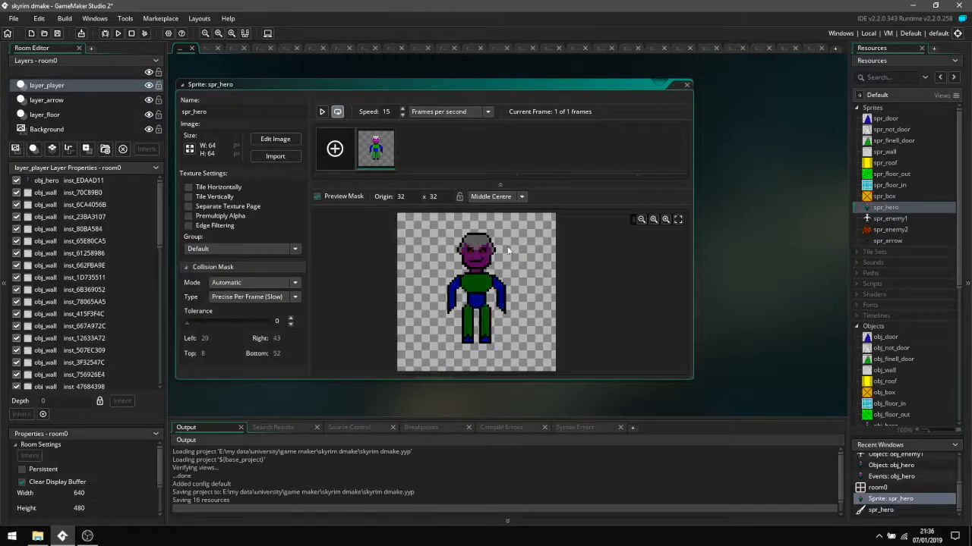
mouse_move(345, 277)
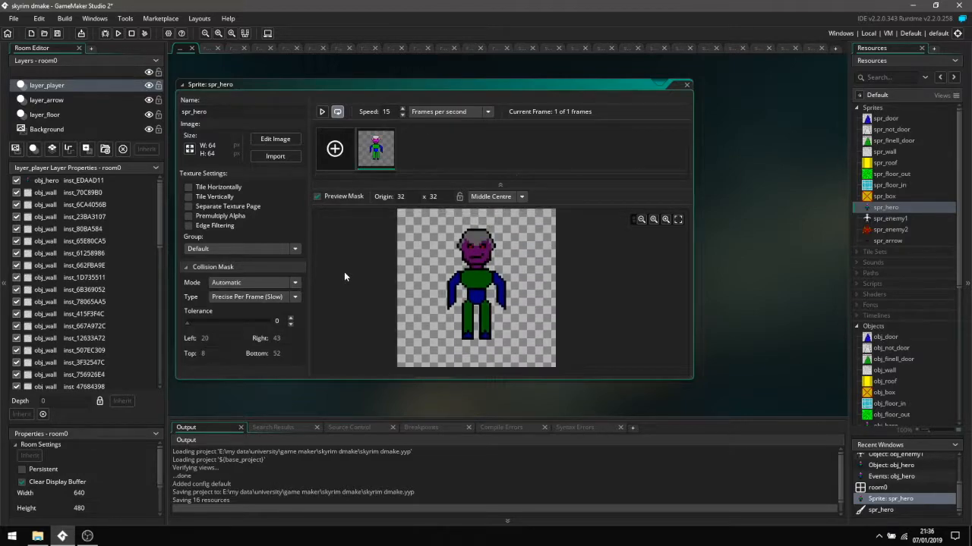
mouse_move(406, 312)
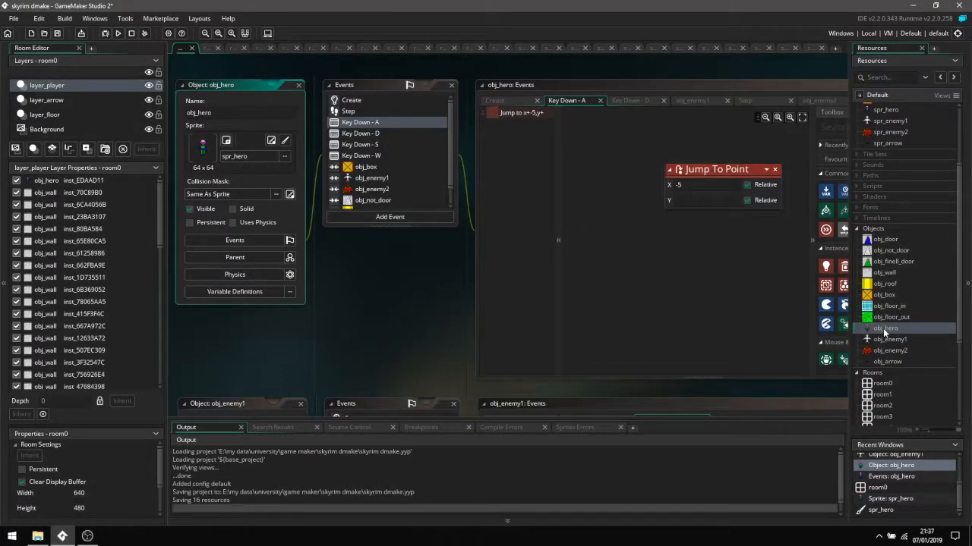
mouse_move(889, 238)
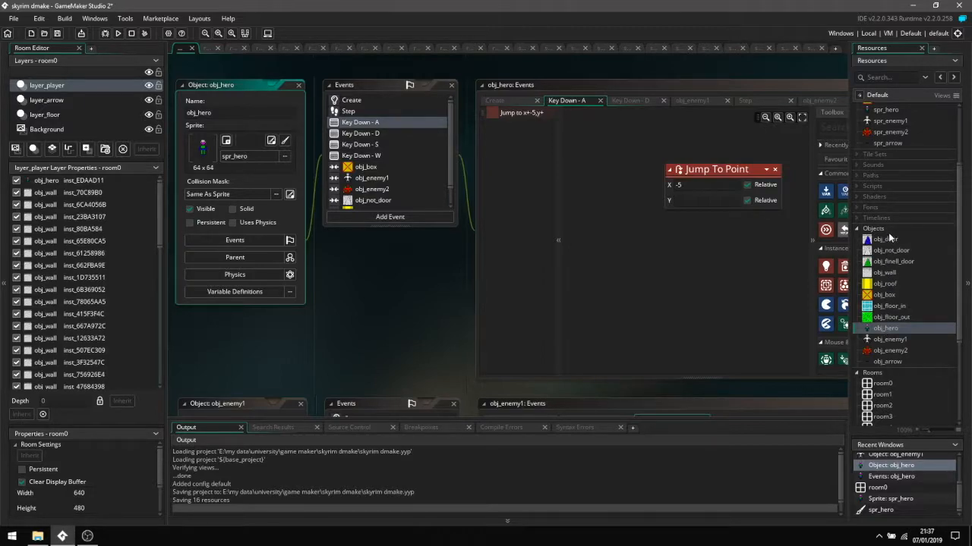
Bring up the Objects group's action menu in Resources
right_click(873, 229)
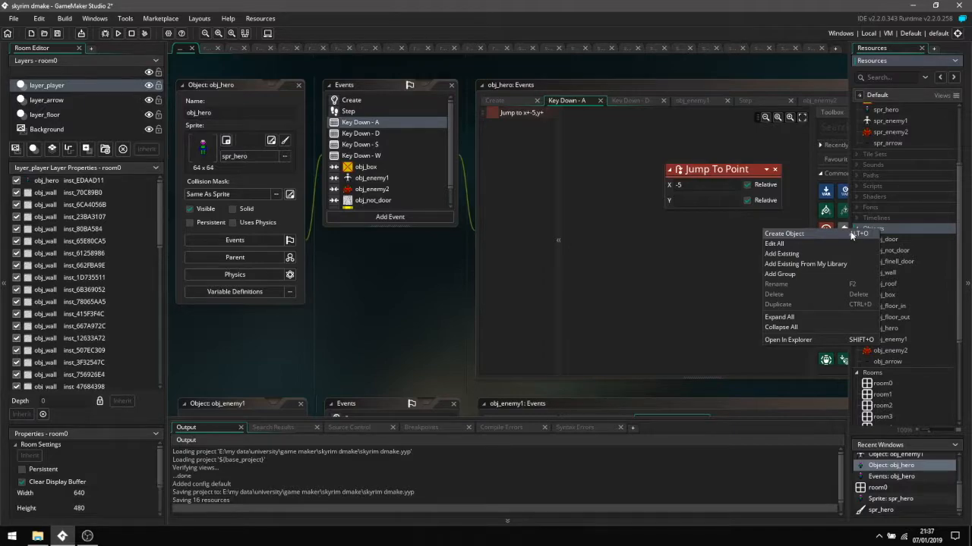
mouse_move(838, 239)
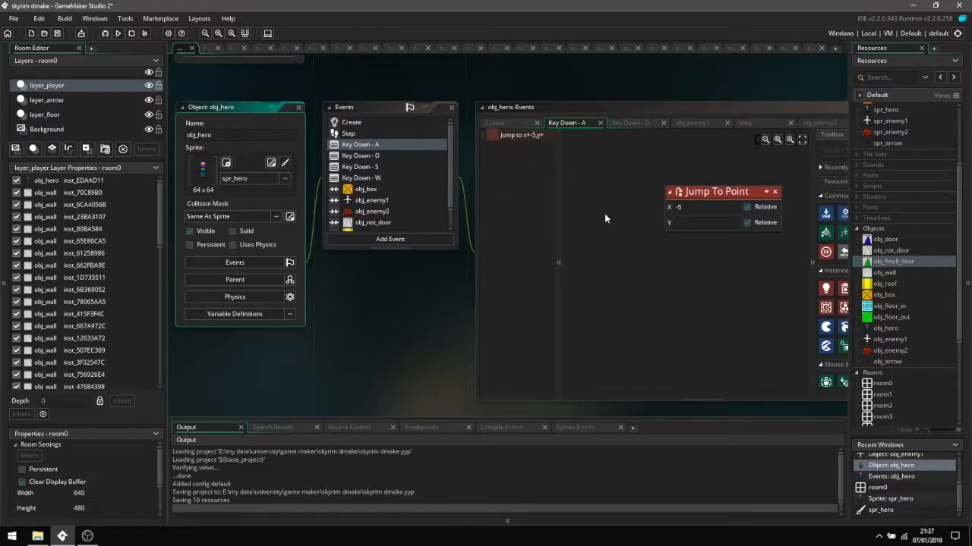
mouse_move(706, 282)
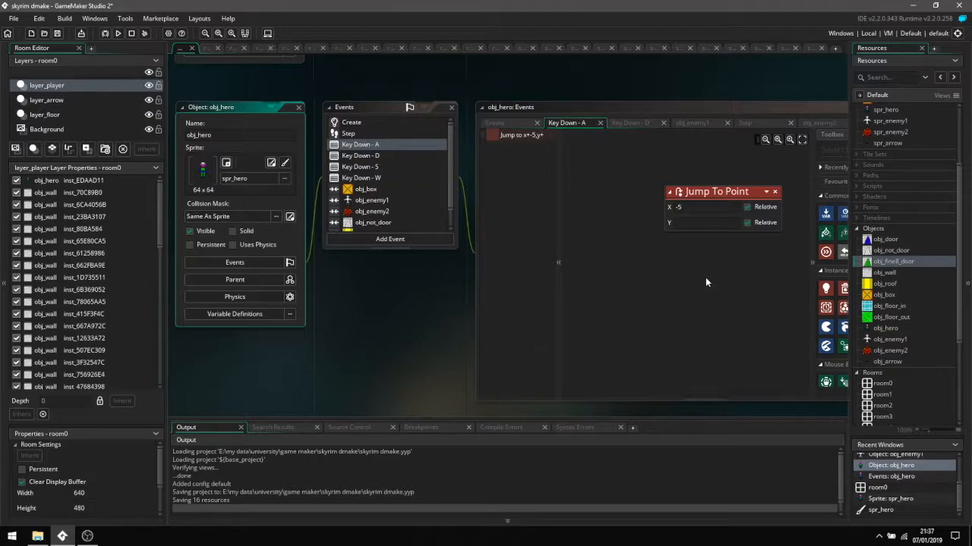
mouse_move(393, 312)
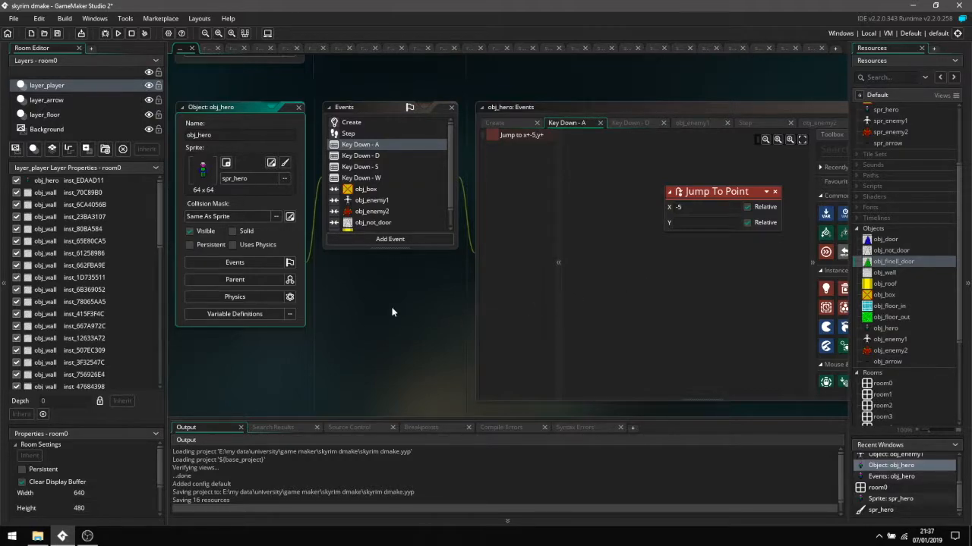
mouse_move(408, 223)
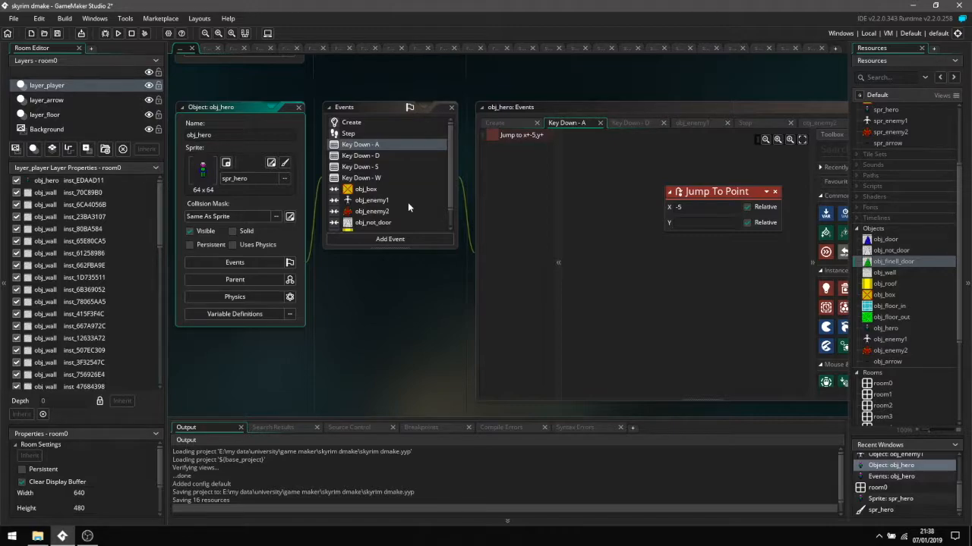
mouse_move(406, 144)
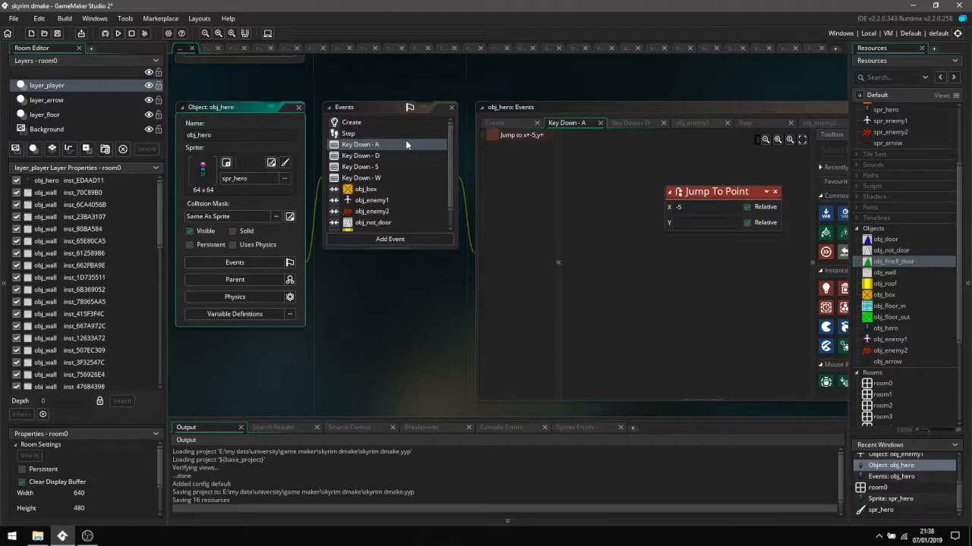
mouse_move(310, 104)
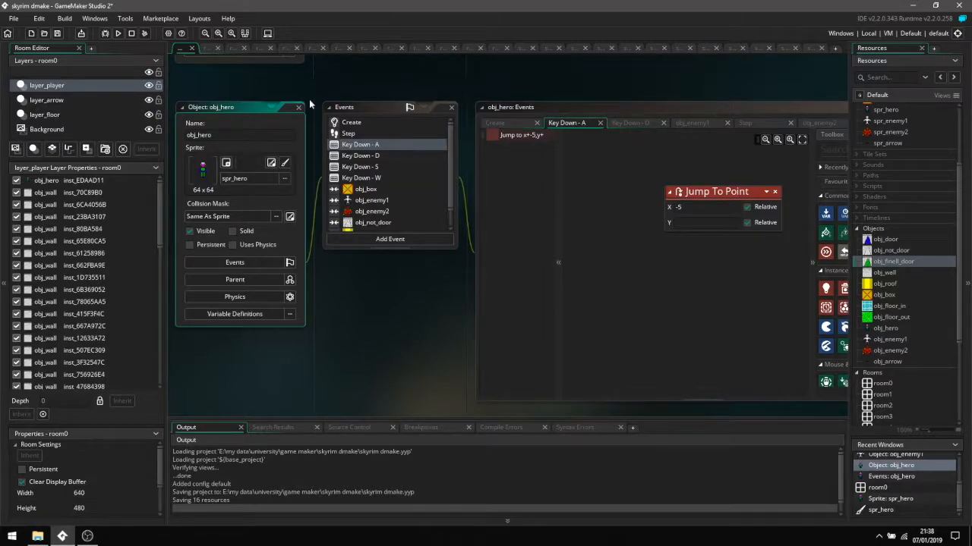
mouse_move(377, 166)
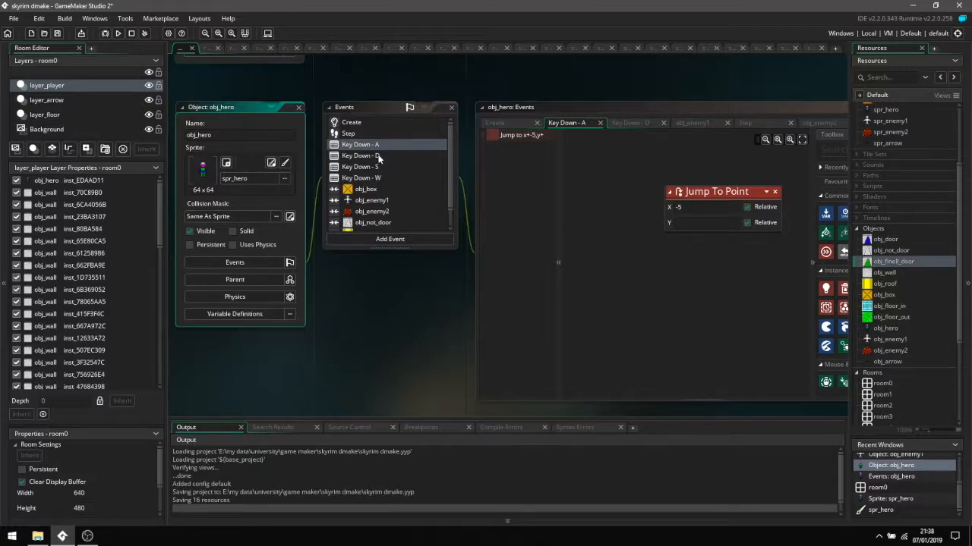
mouse_move(395, 184)
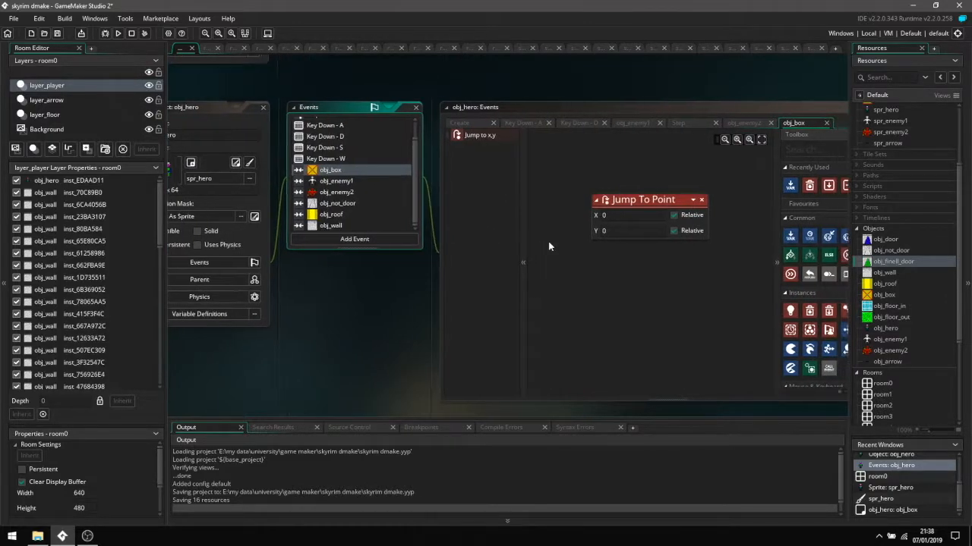
mouse_move(592, 250)
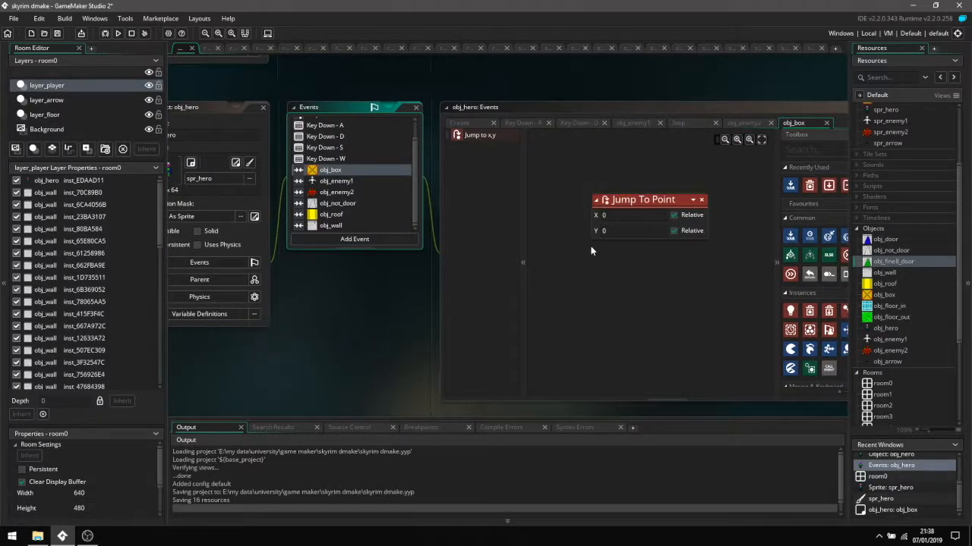
mouse_move(488, 201)
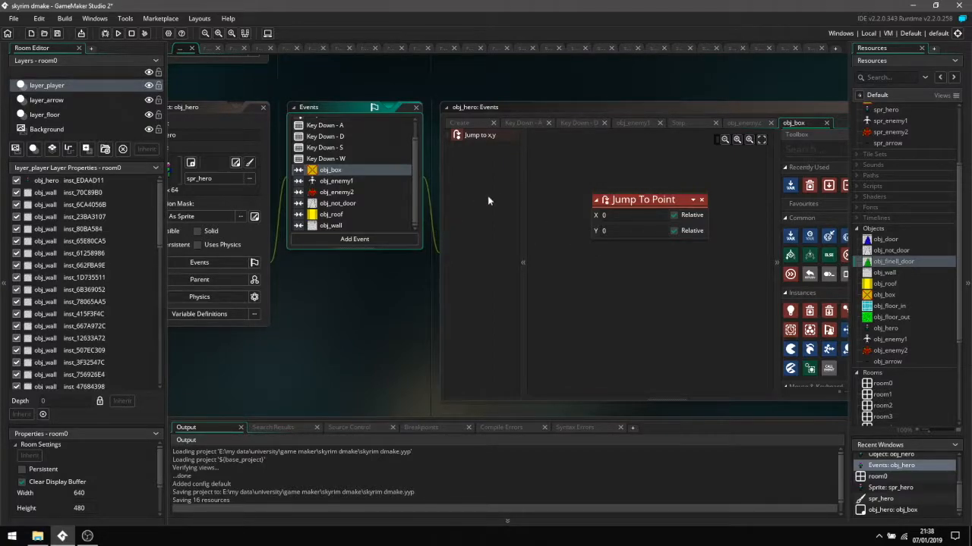
mouse_move(649, 295)
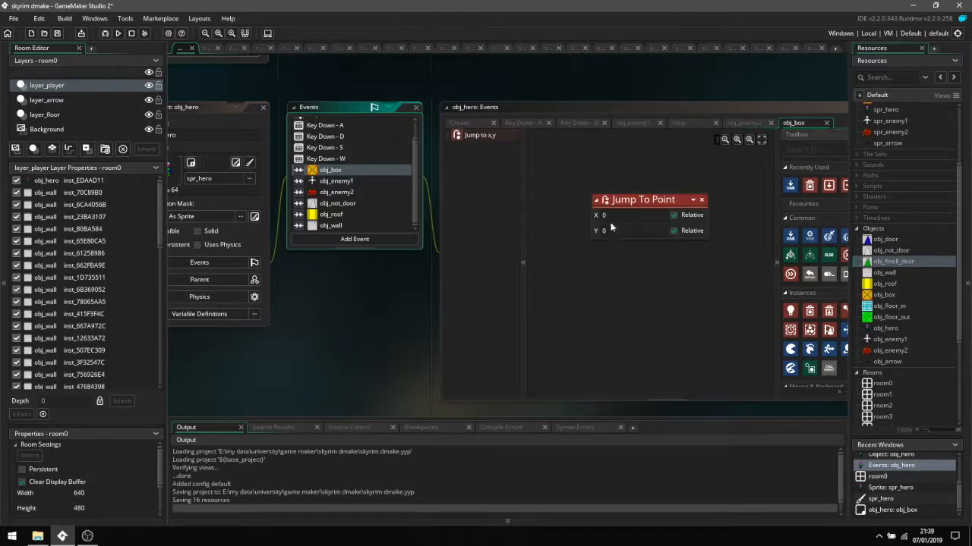
mouse_move(682, 250)
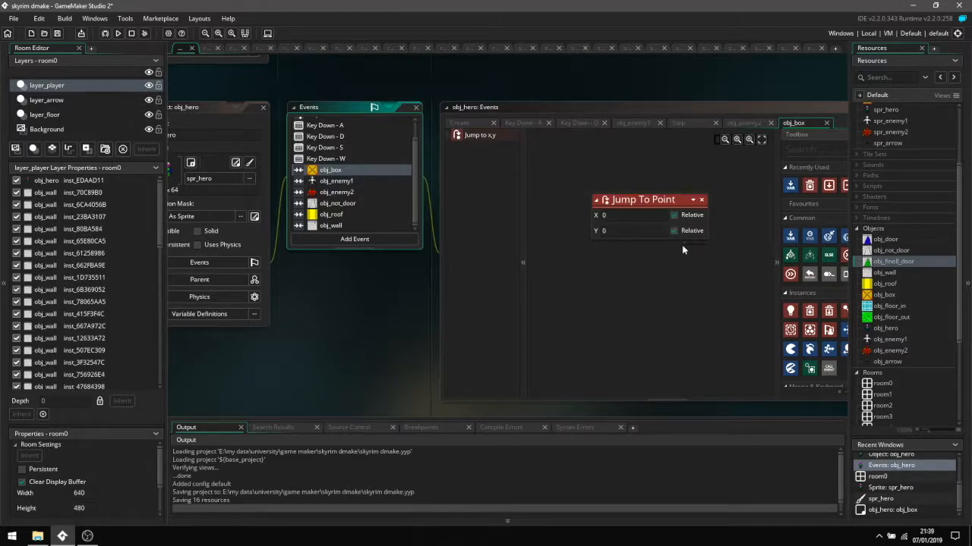
mouse_move(664, 324)
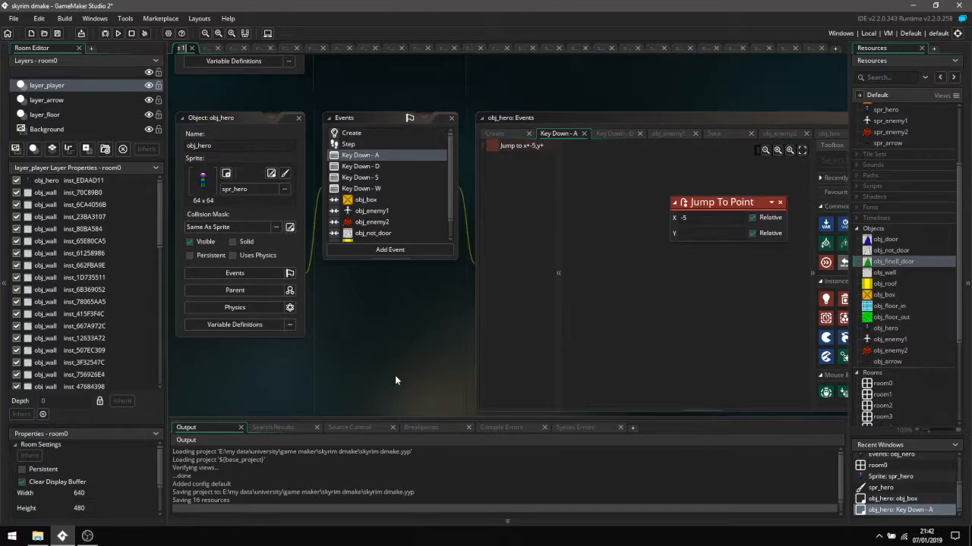
mouse_move(390, 148)
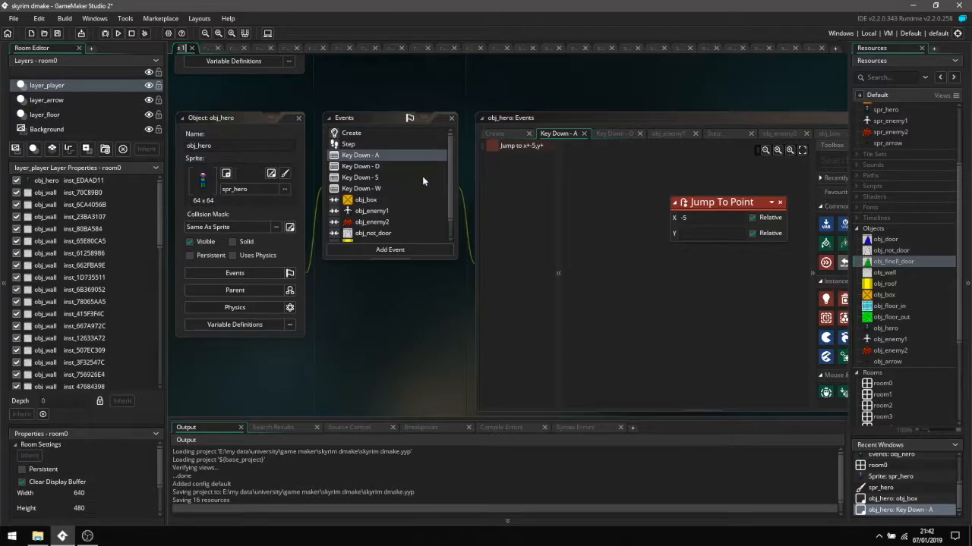
Show obj_hero's Key Down - A event with its relative Jump To Point of x -5
left_click(297, 118)
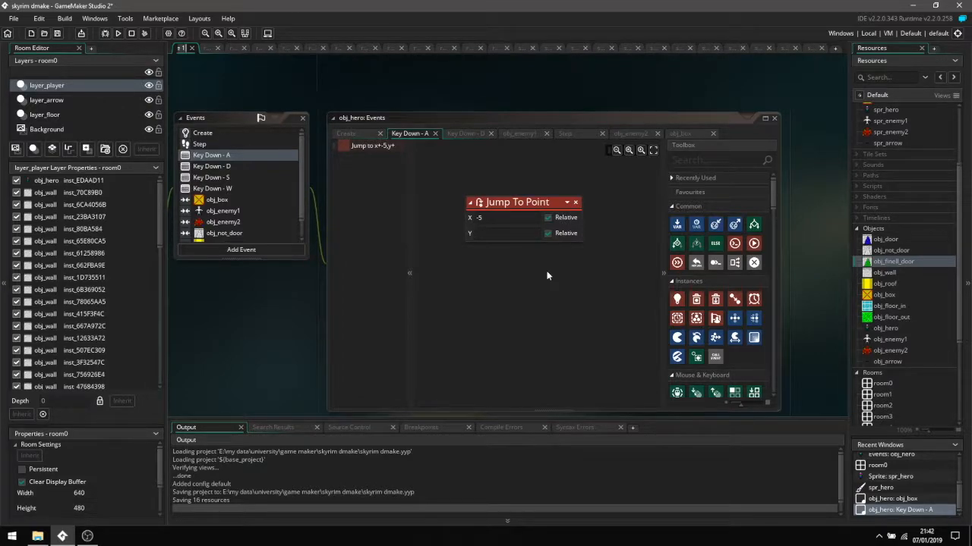
mouse_move(531, 258)
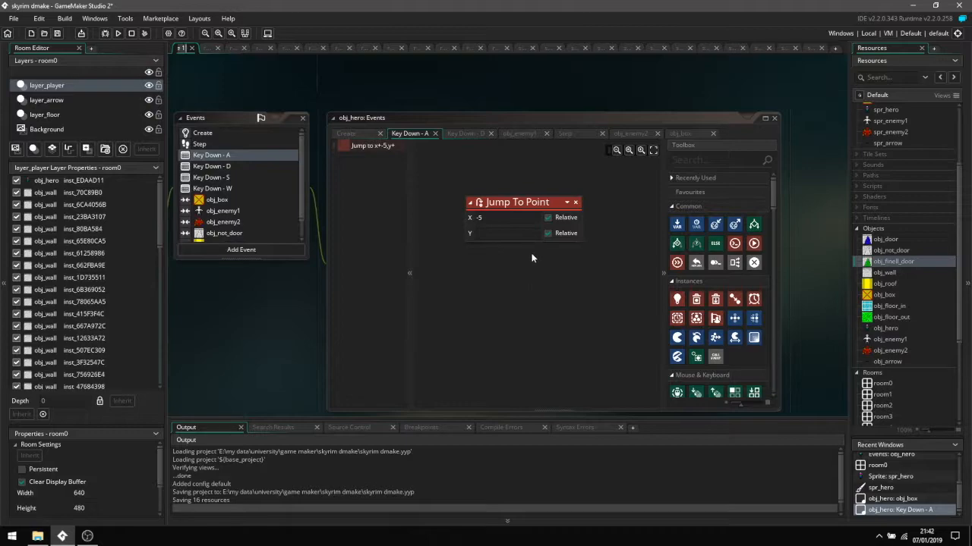
left_click(501, 218)
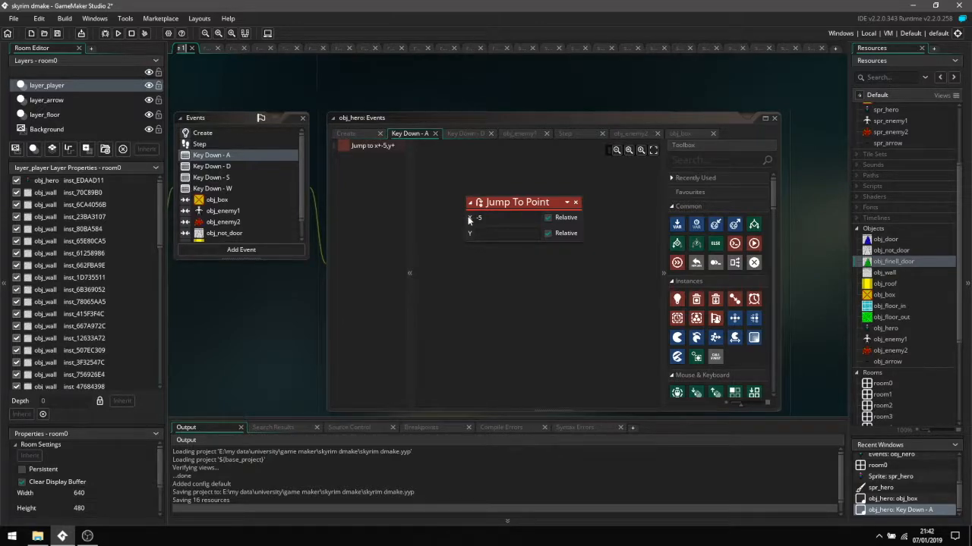
mouse_move(436, 261)
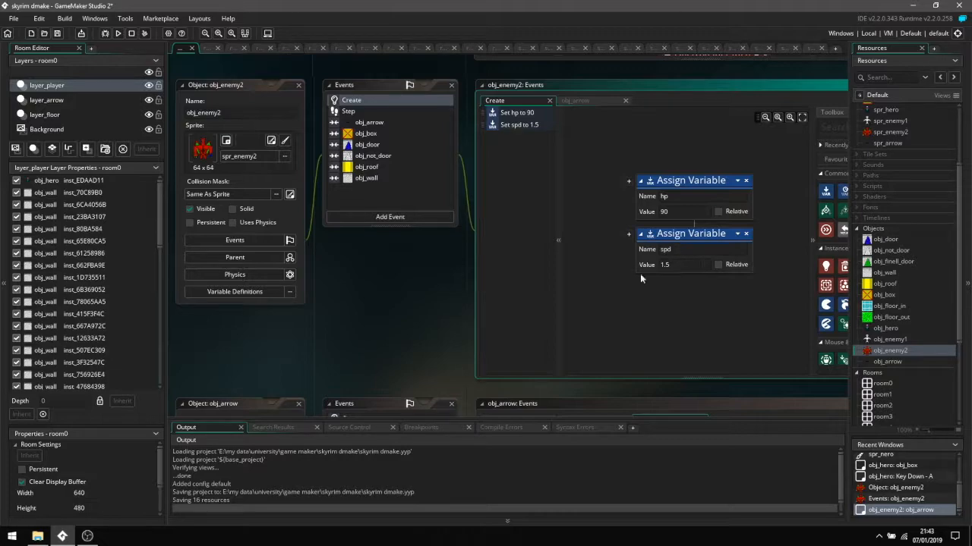
mouse_move(693, 246)
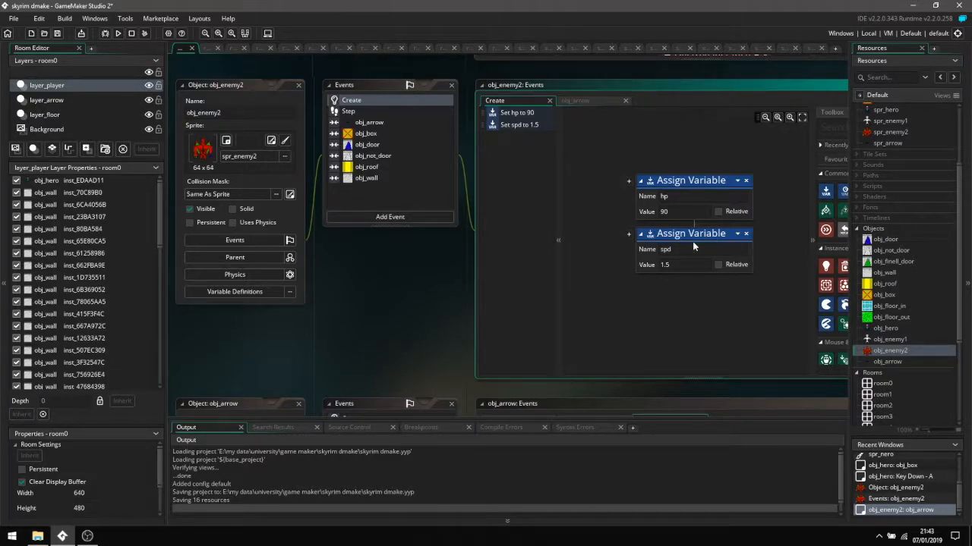
mouse_move(689, 261)
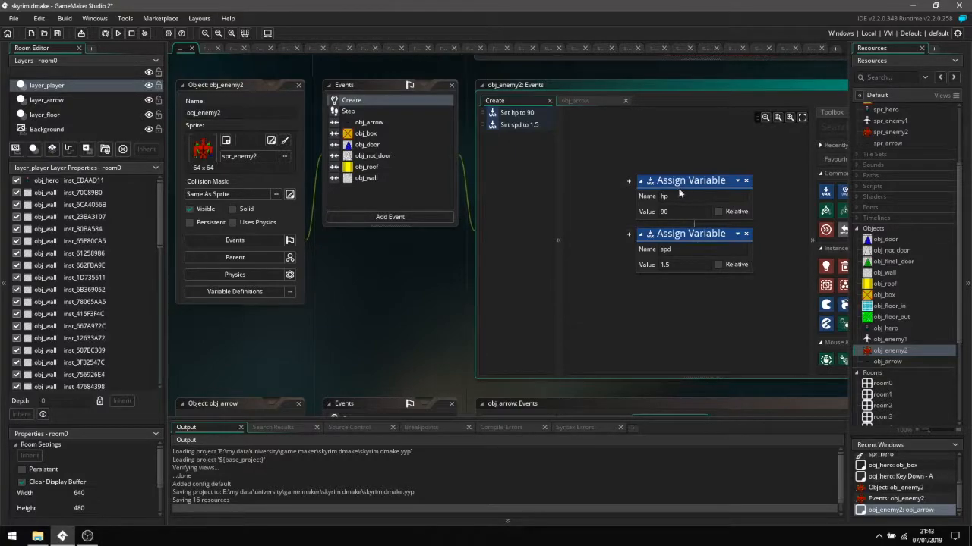
mouse_move(670, 224)
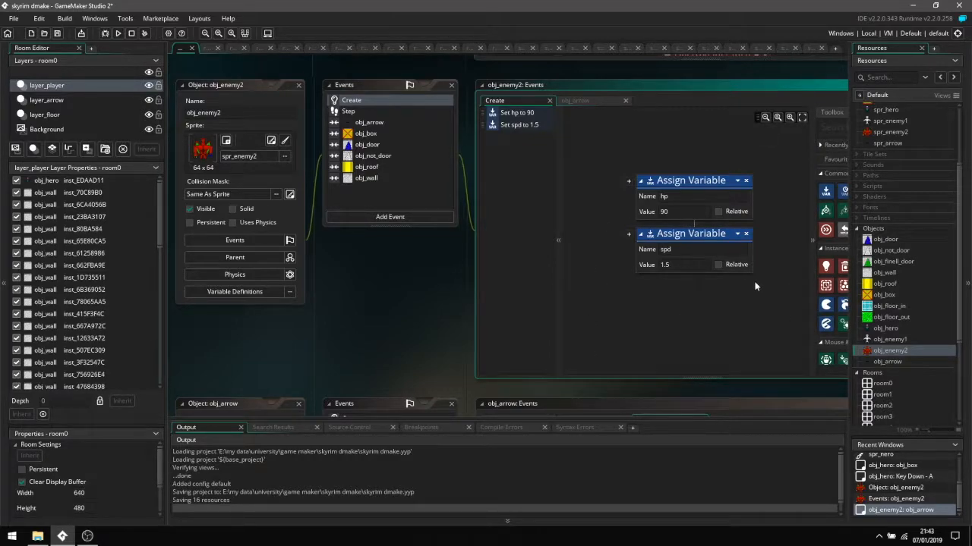
mouse_move(650, 191)
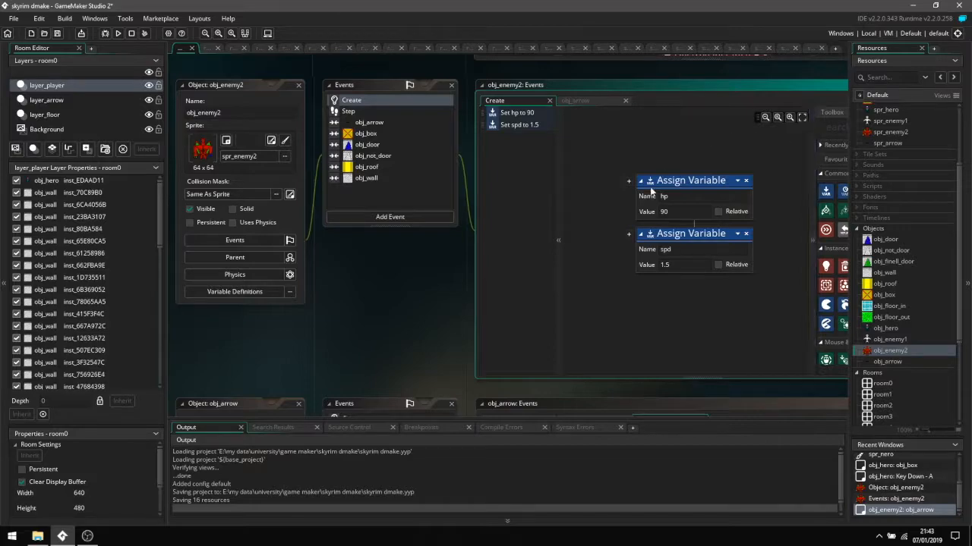
mouse_move(671, 215)
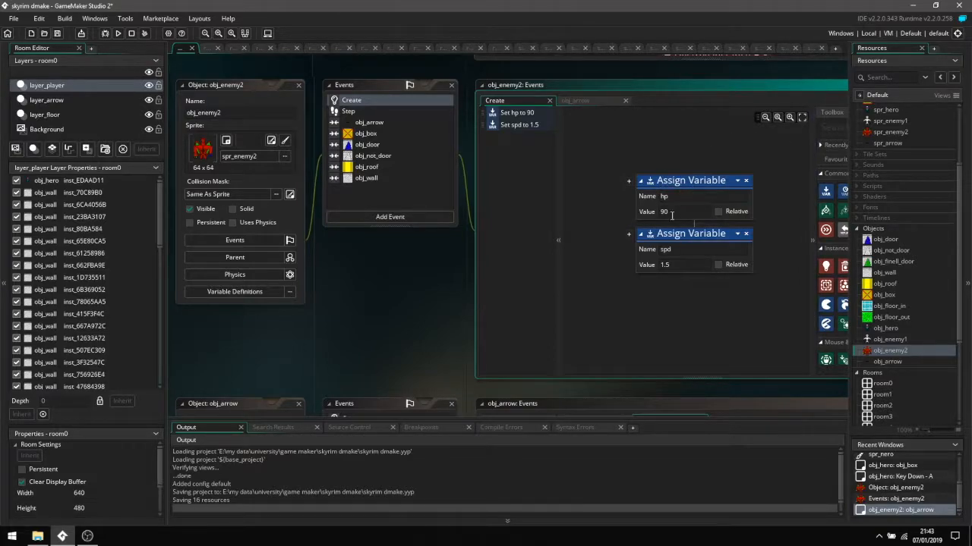
mouse_move(672, 280)
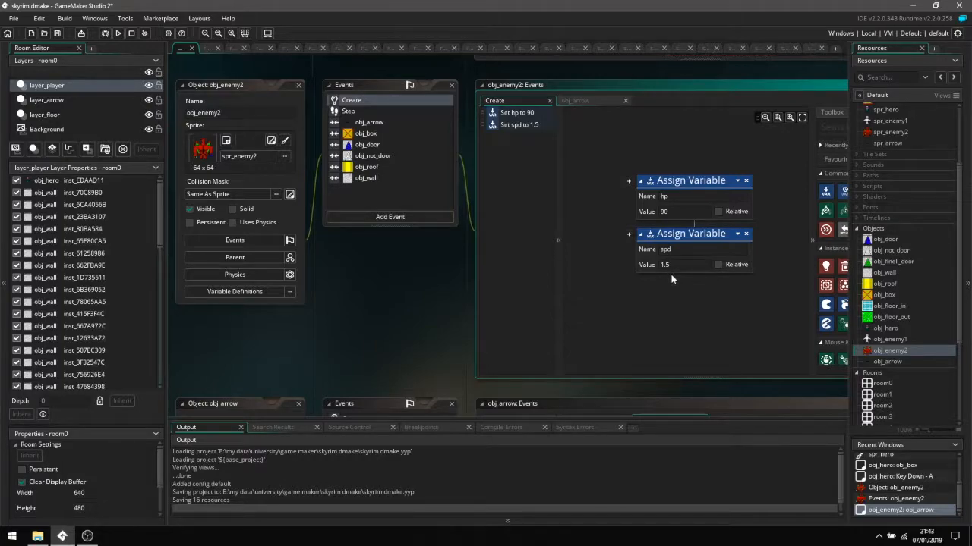
Review obj_enemy2's Step event (chase obj_hero at spd, destroy at hp 0), then return to Create
left_click(348, 111)
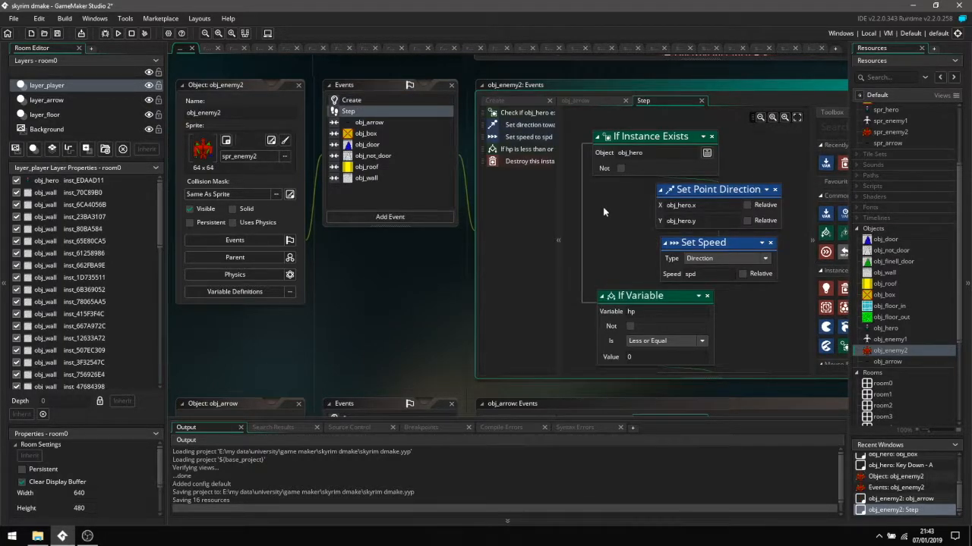
mouse_move(749, 240)
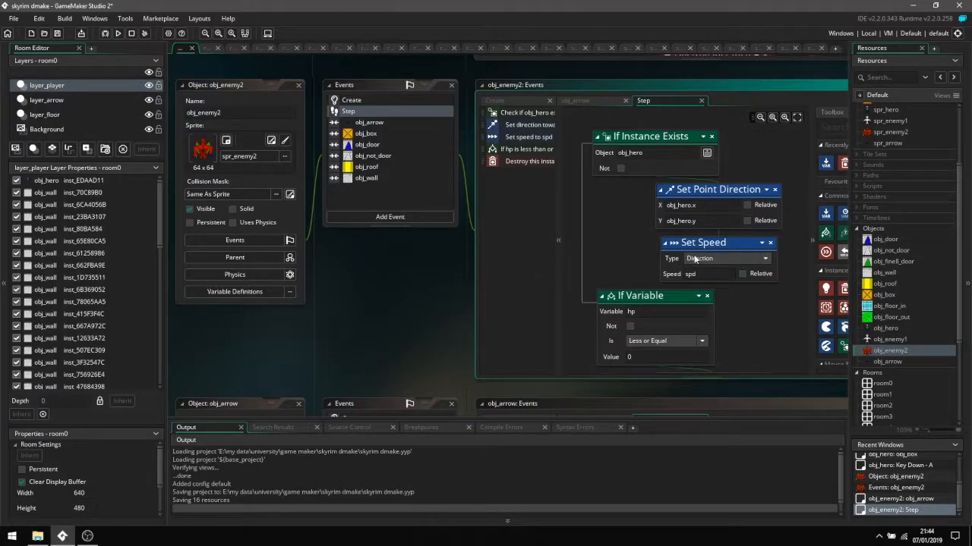
left_click(352, 100)
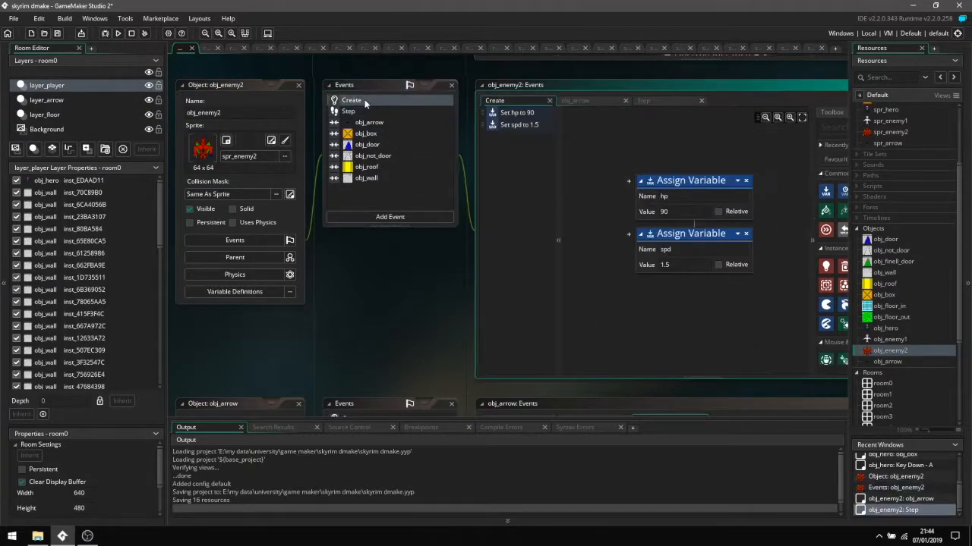
left_click(349, 112)
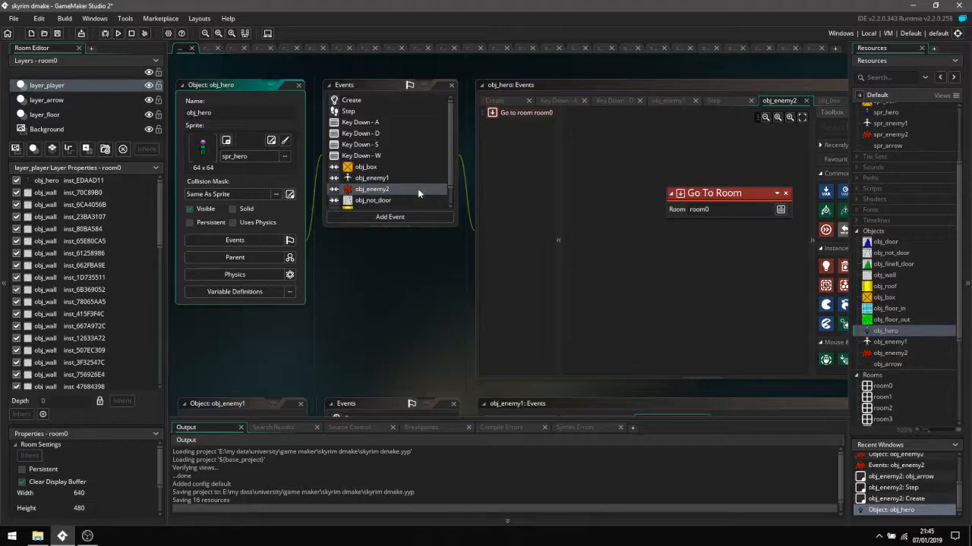
mouse_move(401, 159)
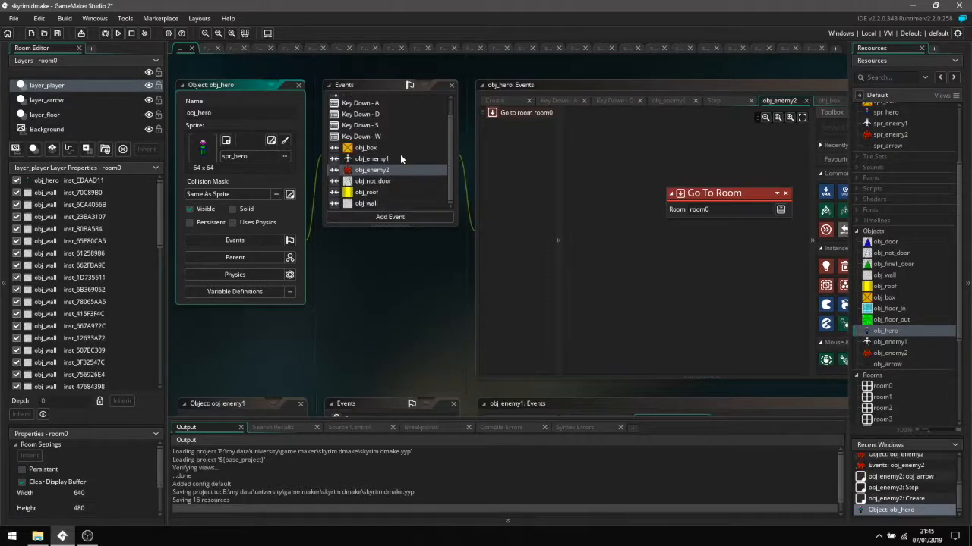
Scroll obj_hero's events and view the obj_enemy2 collision's Go To Room room0 action
scroll("up", 3)
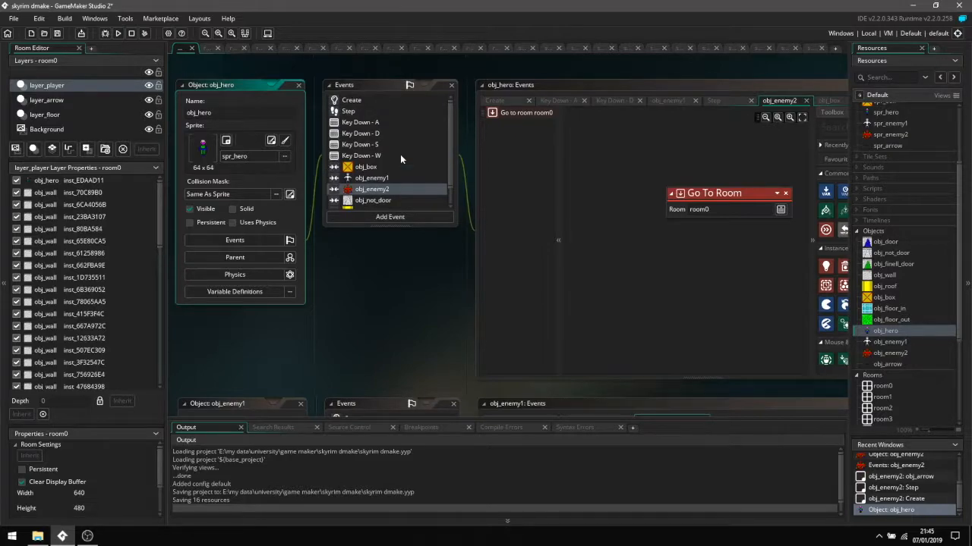
mouse_move(423, 176)
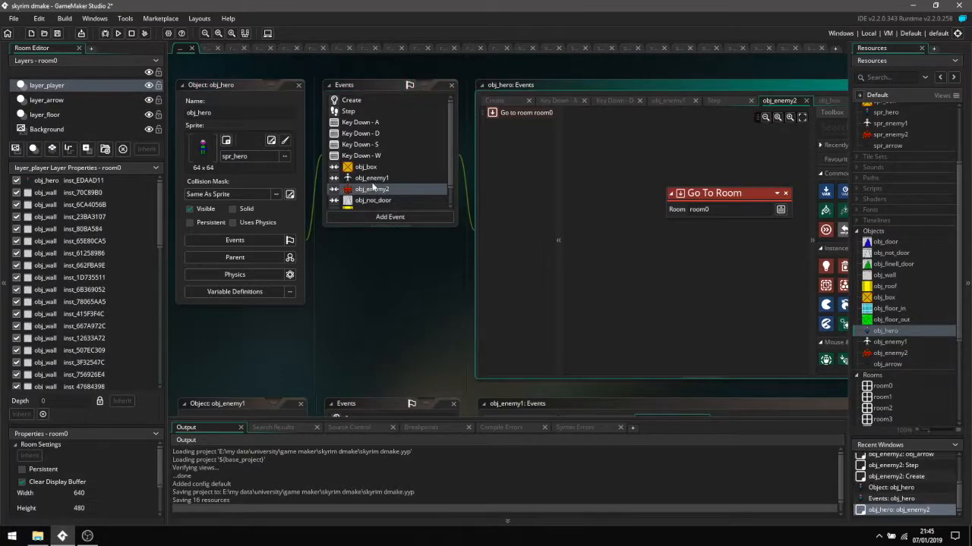
left_click(668, 100)
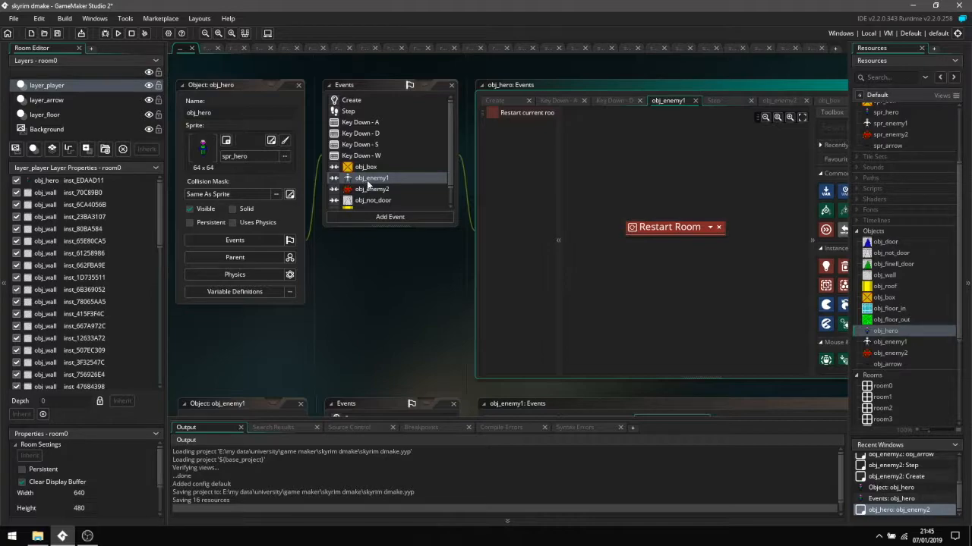
mouse_move(689, 249)
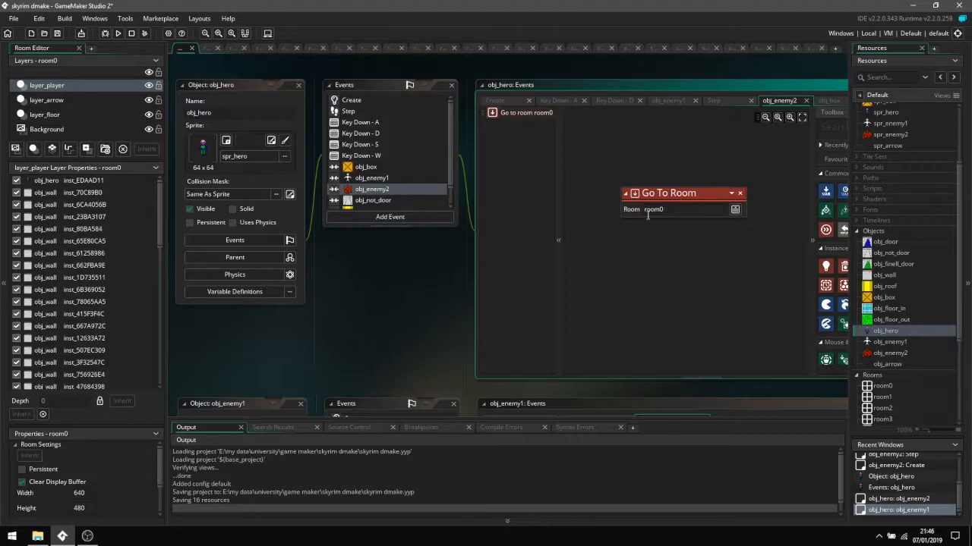
mouse_move(630, 262)
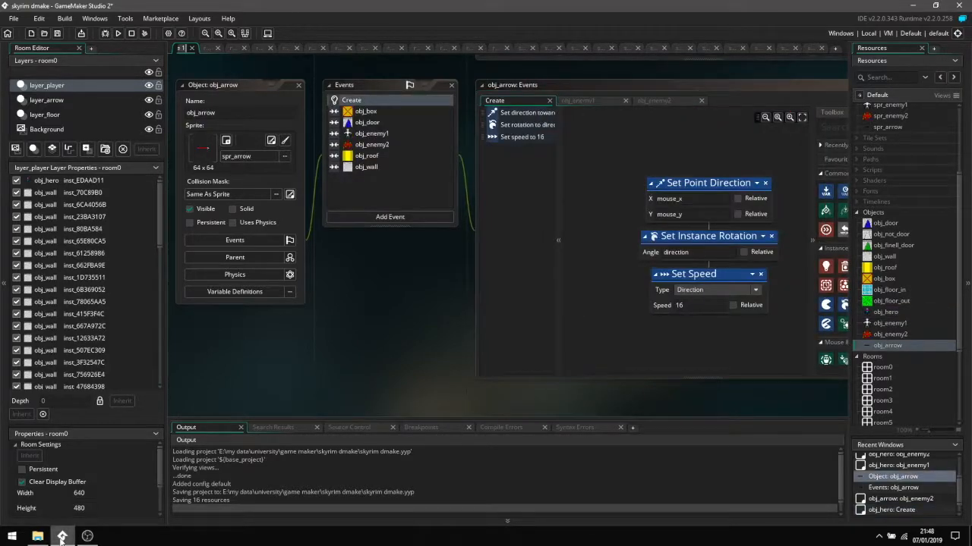
mouse_move(531, 334)
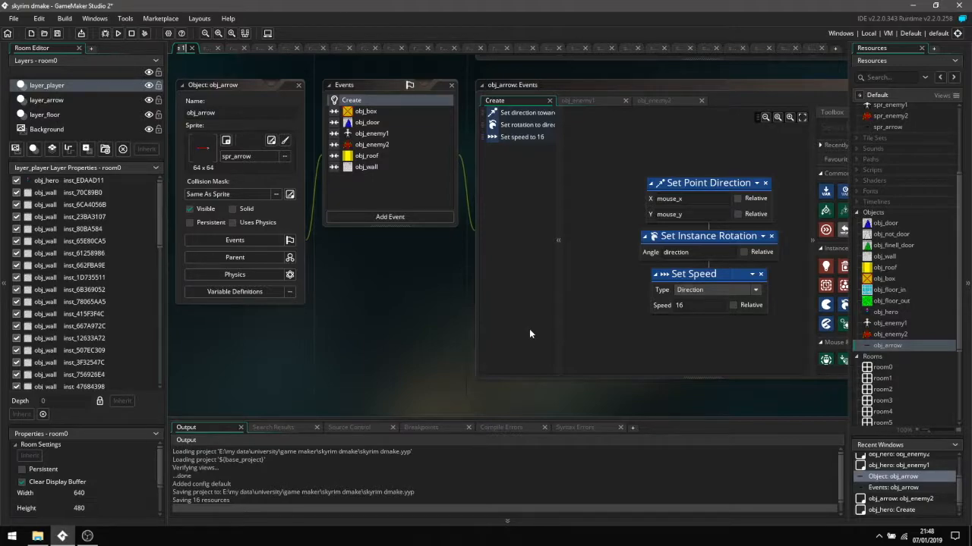
mouse_move(455, 205)
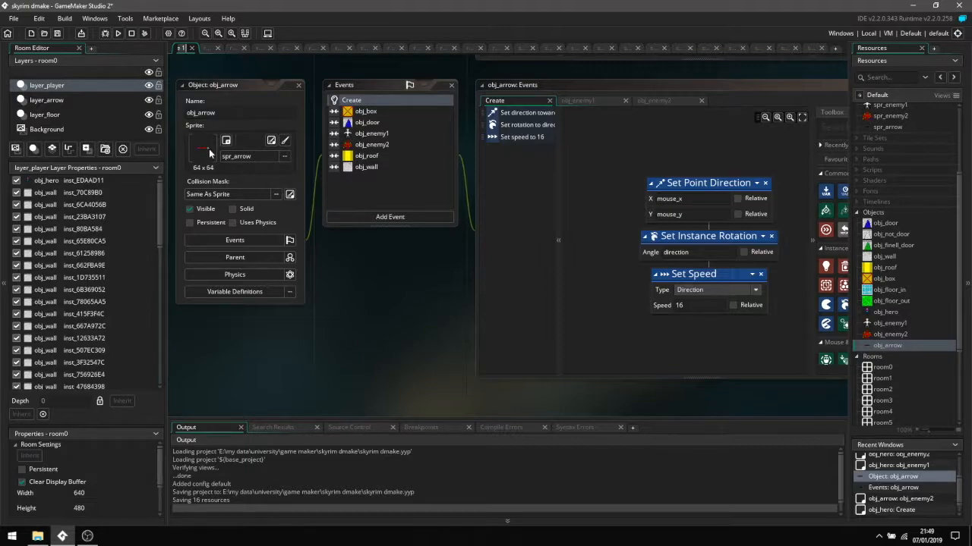
mouse_move(484, 144)
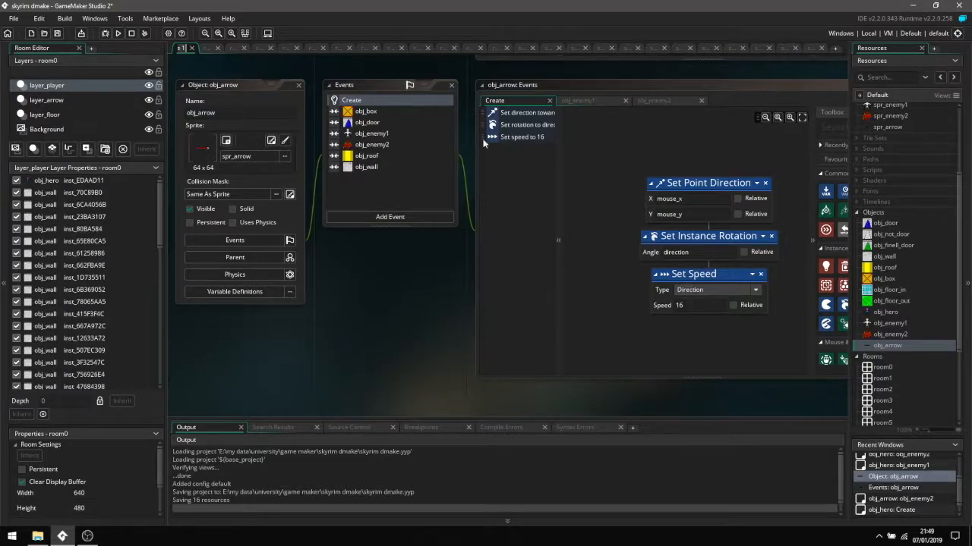
mouse_move(811, 89)
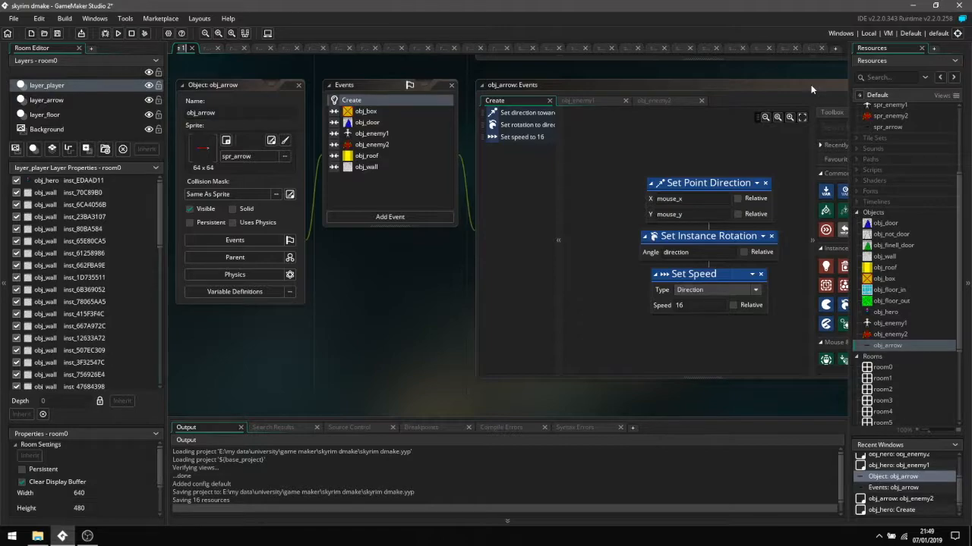
mouse_move(667, 291)
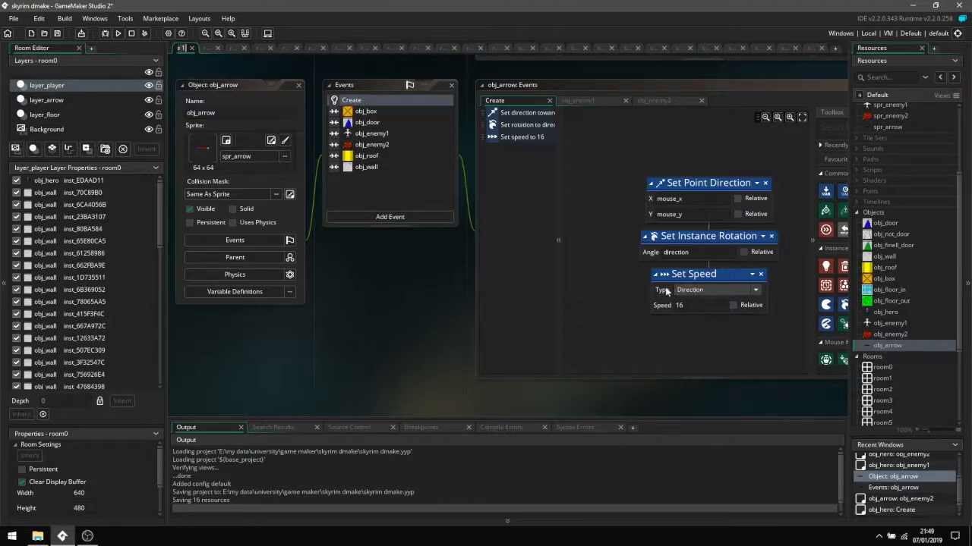
mouse_move(691, 325)
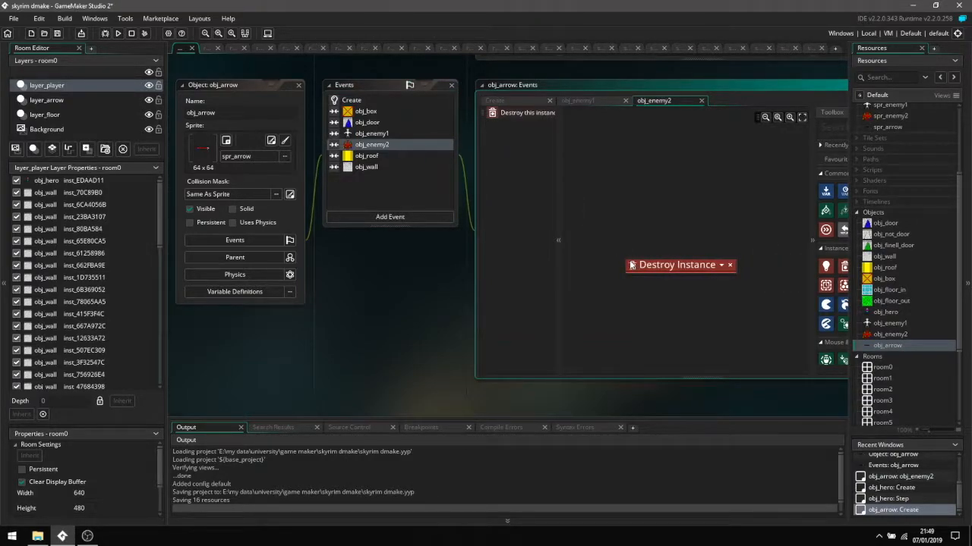
mouse_move(638, 307)
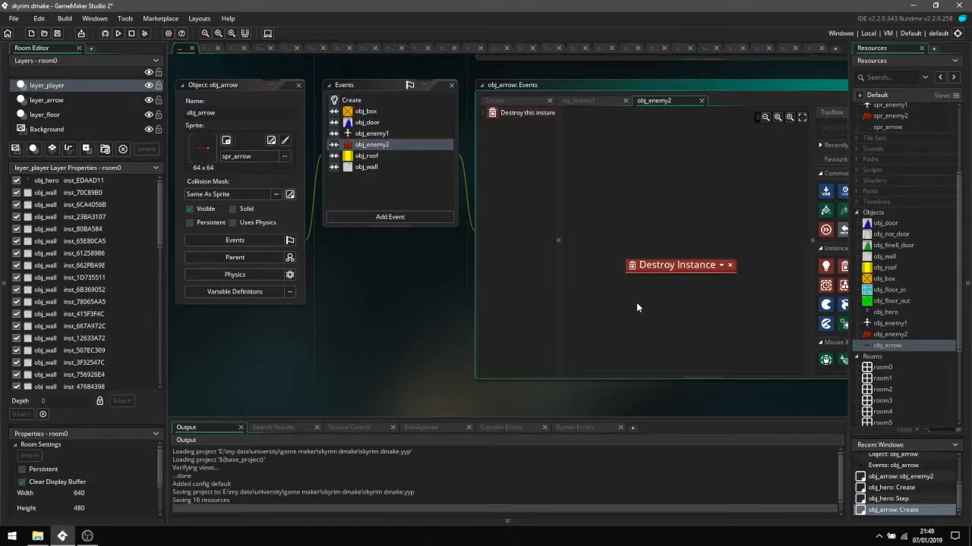
Open spr_door and play, then stop, its two-frame animation preview
double_click(888, 119)
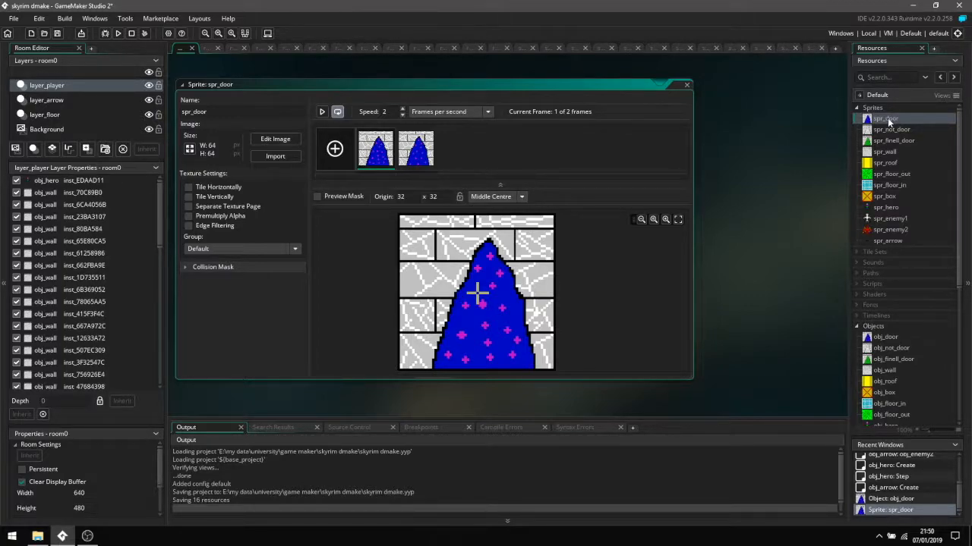
mouse_move(699, 146)
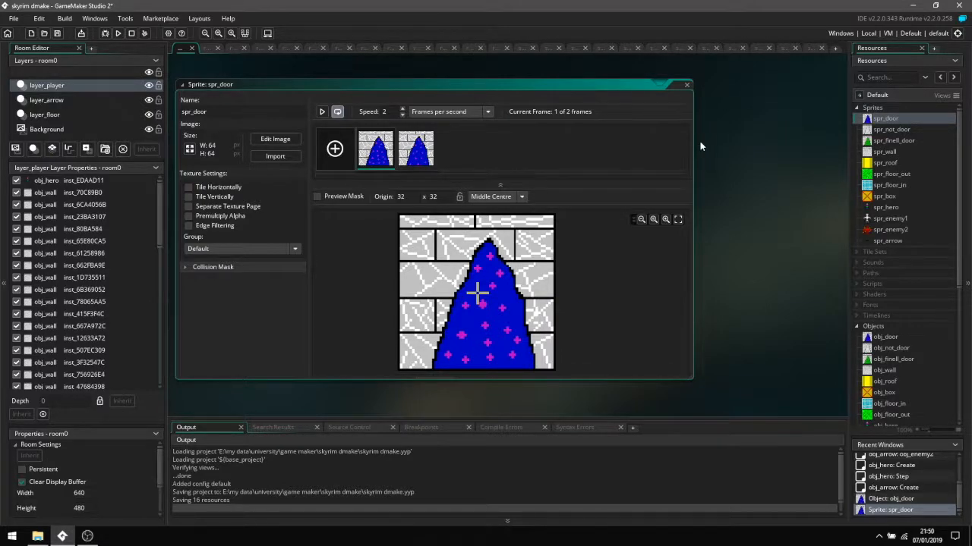
mouse_move(466, 165)
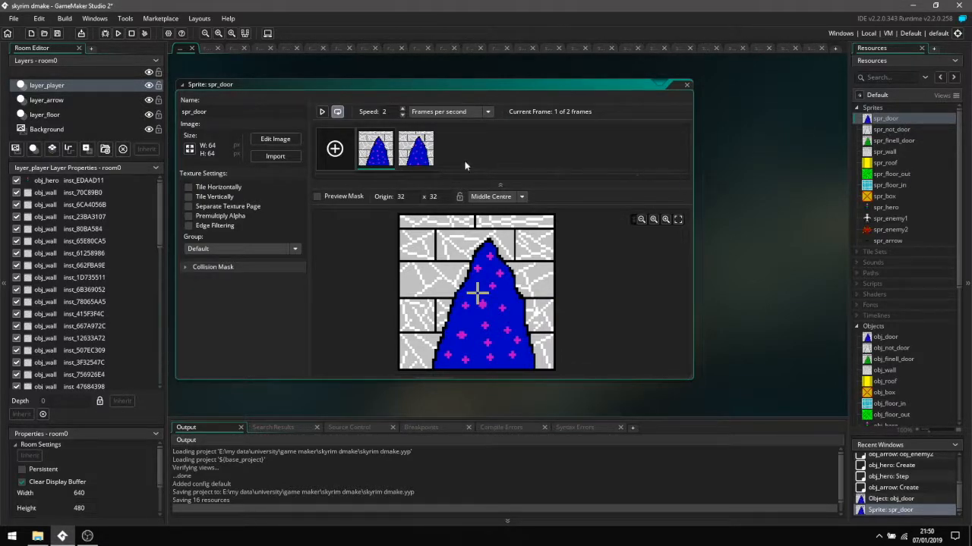
mouse_move(322, 111)
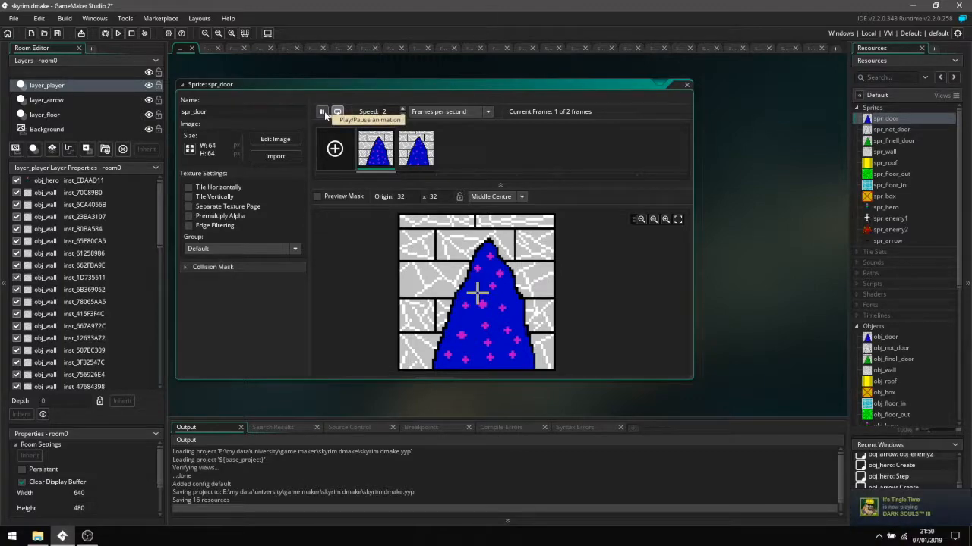
left_click(322, 111)
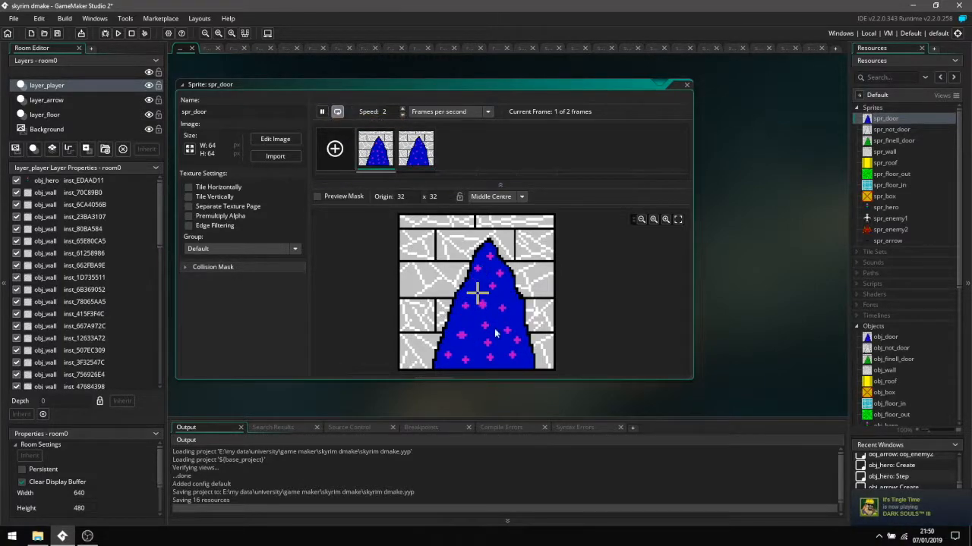
mouse_move(482, 271)
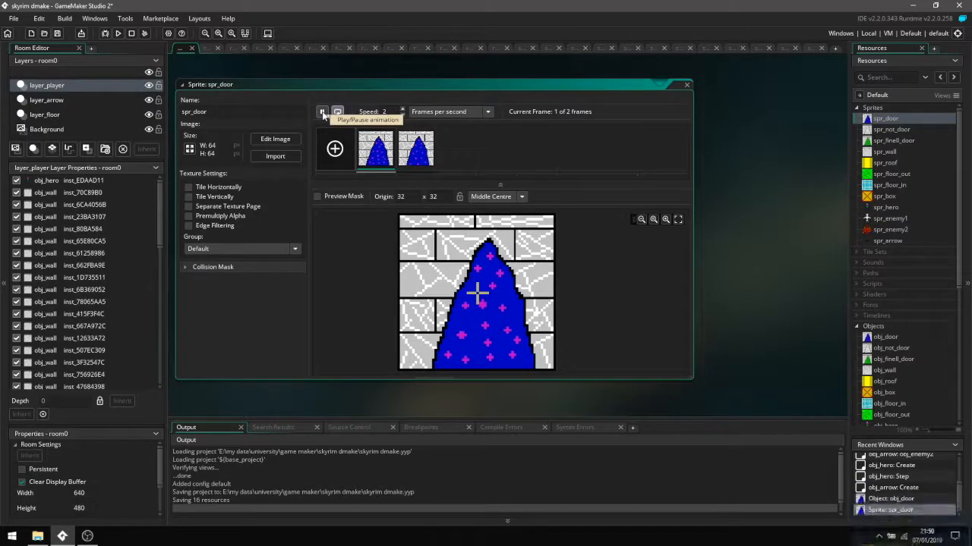
left_click(322, 112)
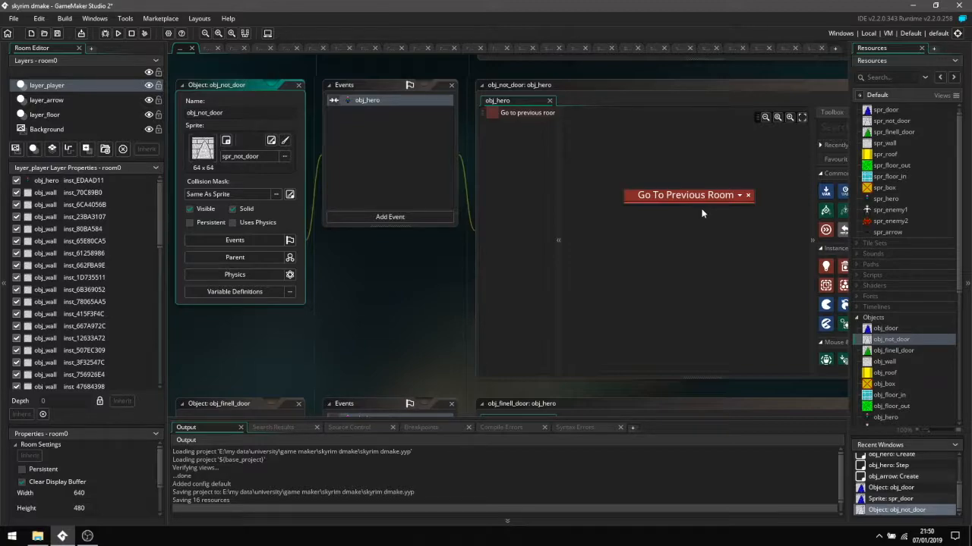
View obj_finell_door's Exit Game collision, then open obj_box and obj_floor_in
left_click(893, 350)
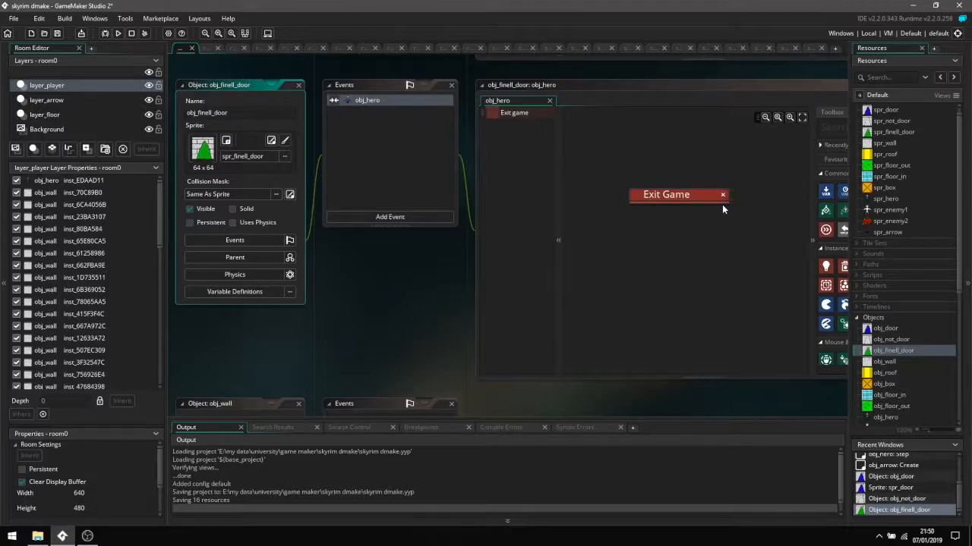
left_click(883, 383)
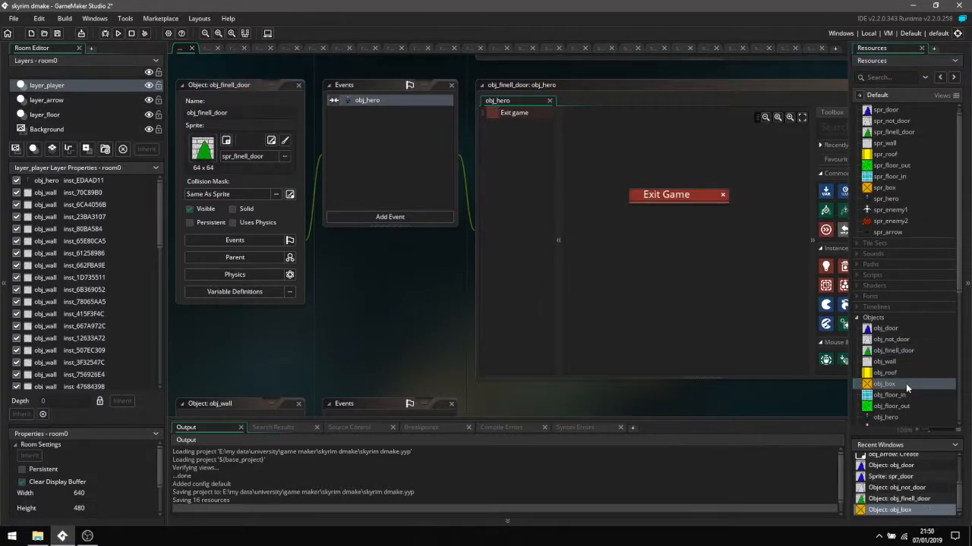
double_click(883, 383)
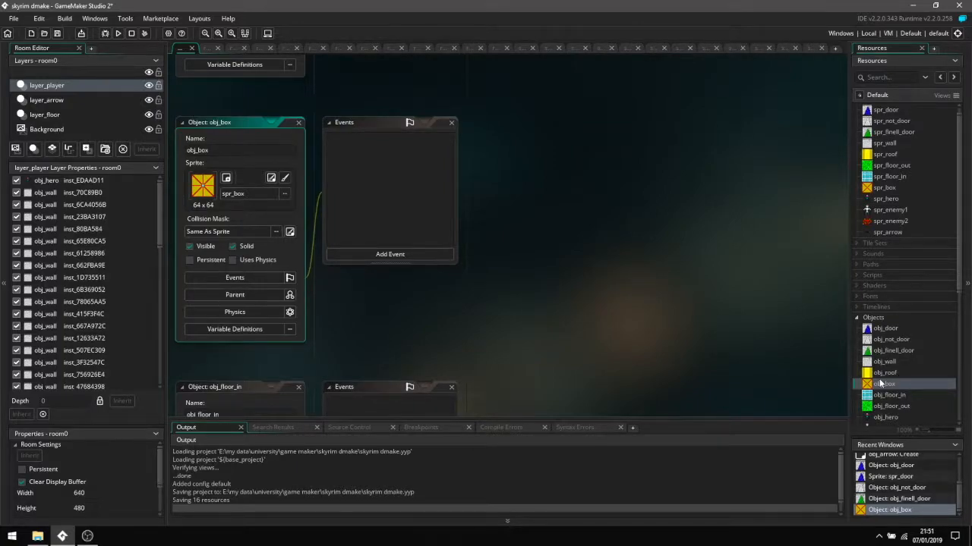
double_click(889, 394)
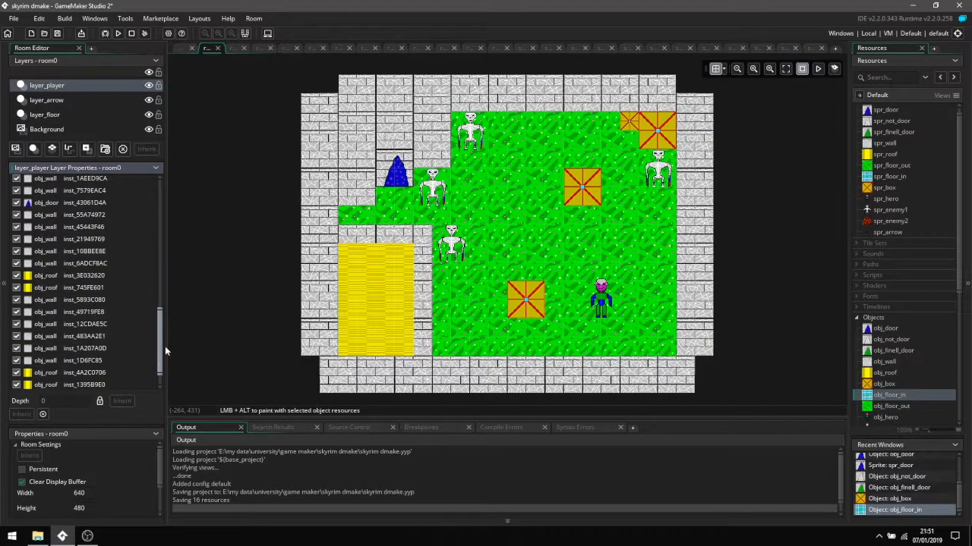
mouse_move(538, 237)
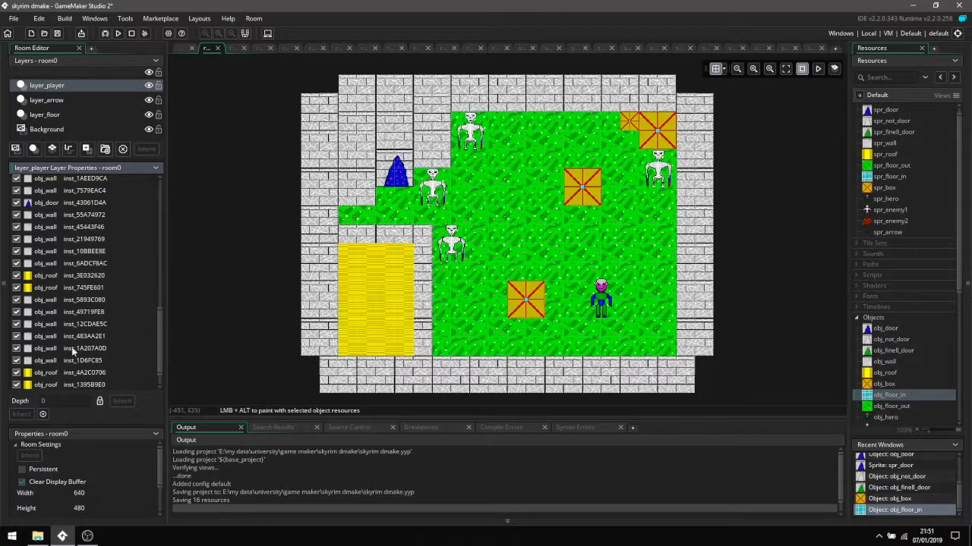
mouse_move(526, 235)
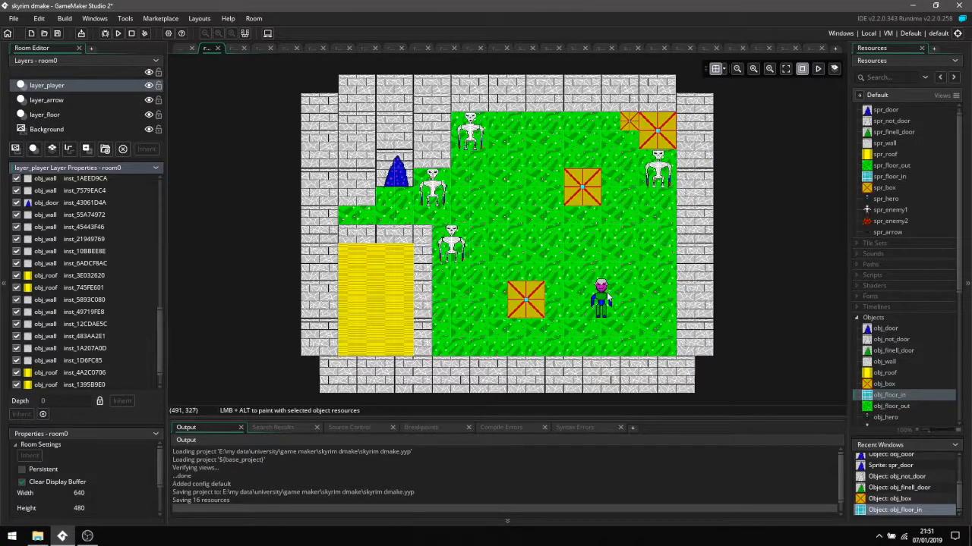
mouse_move(575, 310)
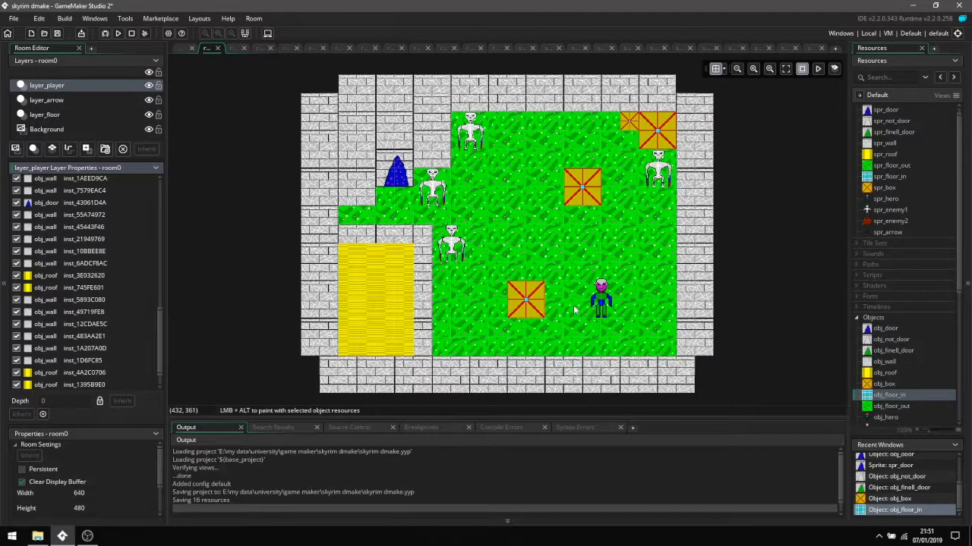
Bring up the Rooms group's options, then run room0 with Run (F5)
left_click(872, 258)
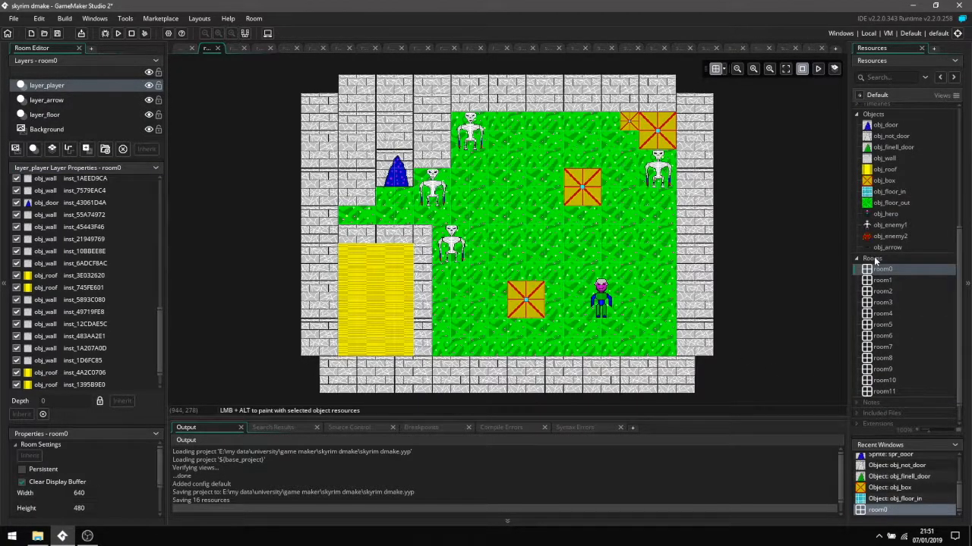
right_click(873, 258)
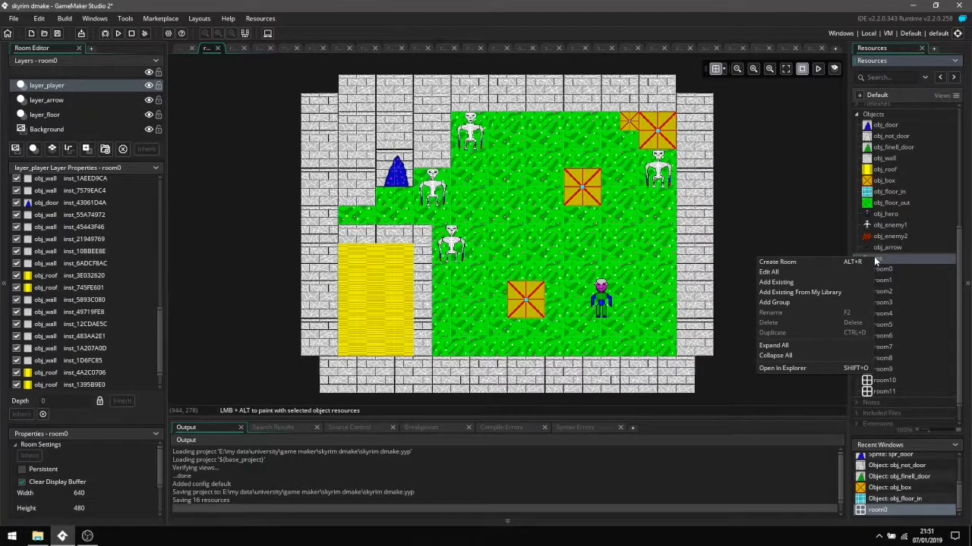
mouse_move(786, 262)
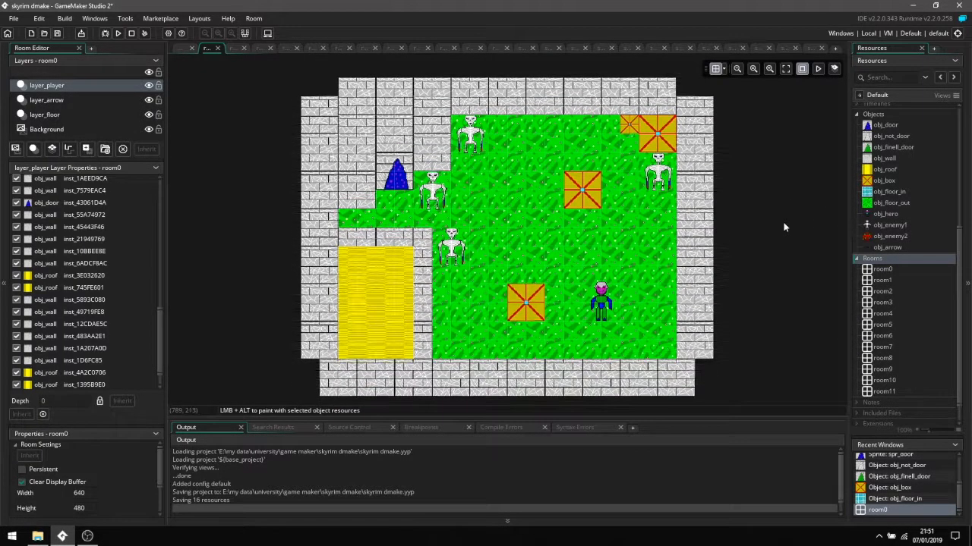
mouse_move(276, 373)
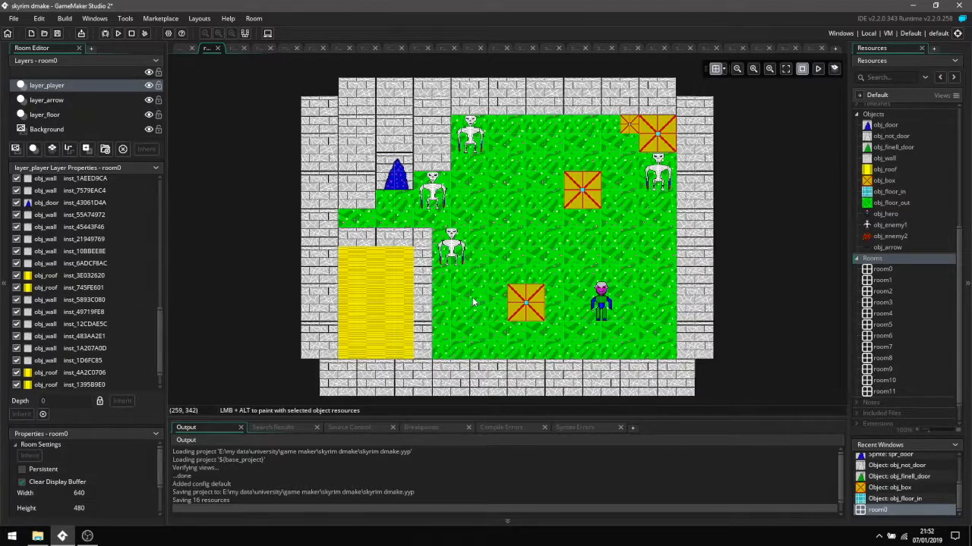
mouse_move(319, 203)
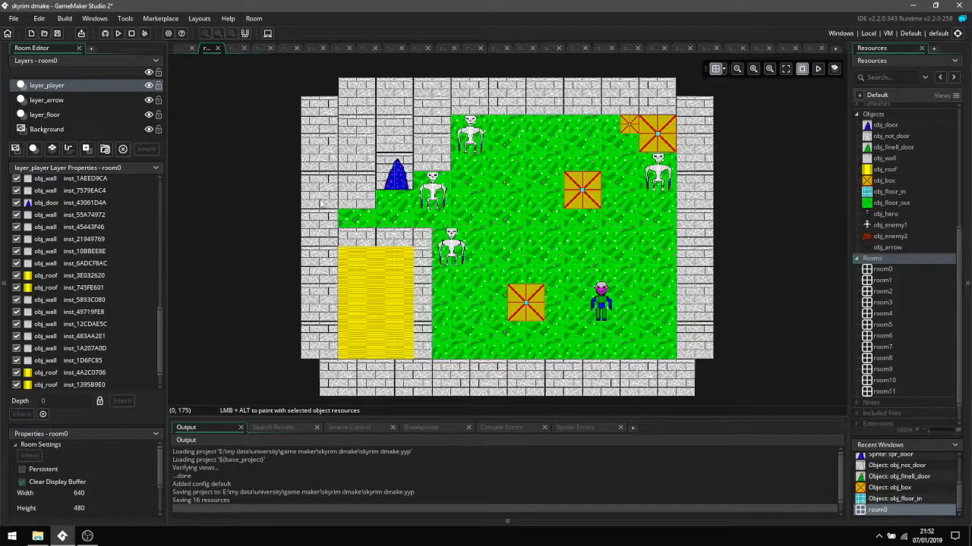
mouse_move(795, 105)
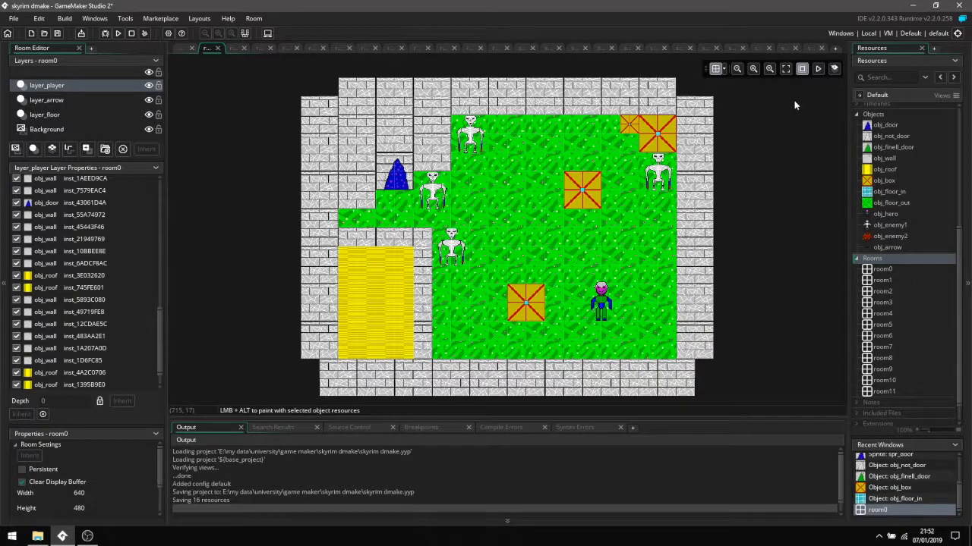
mouse_move(555, 165)
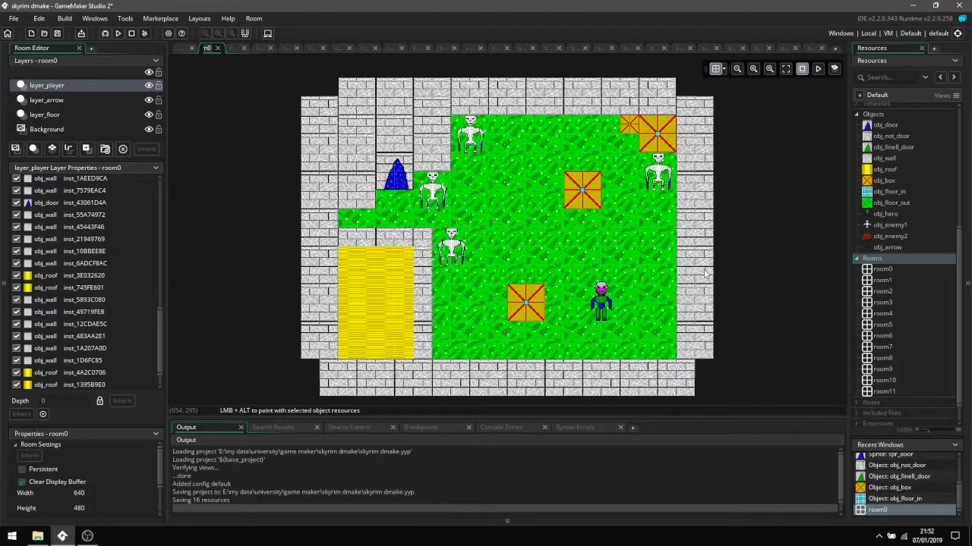
mouse_move(368, 70)
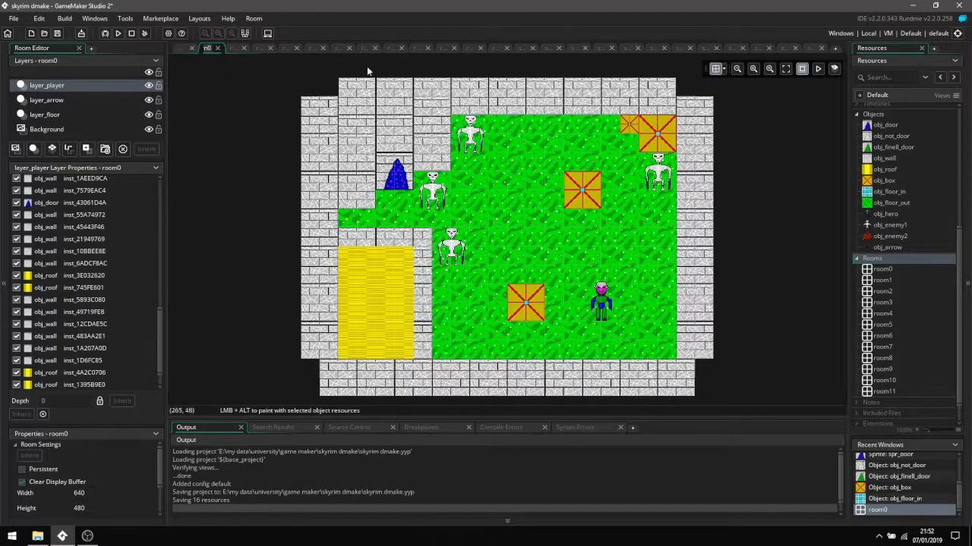
mouse_move(117, 33)
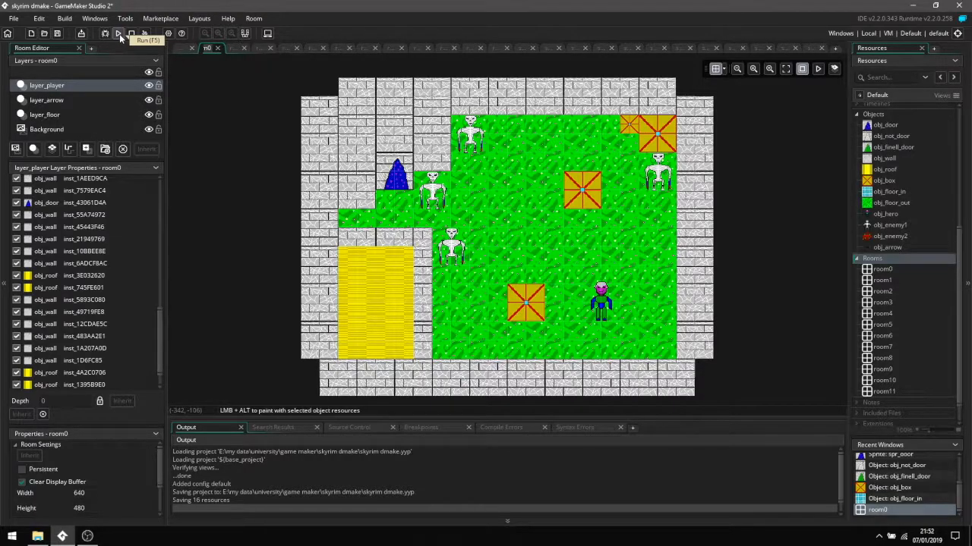
left_click(118, 33)
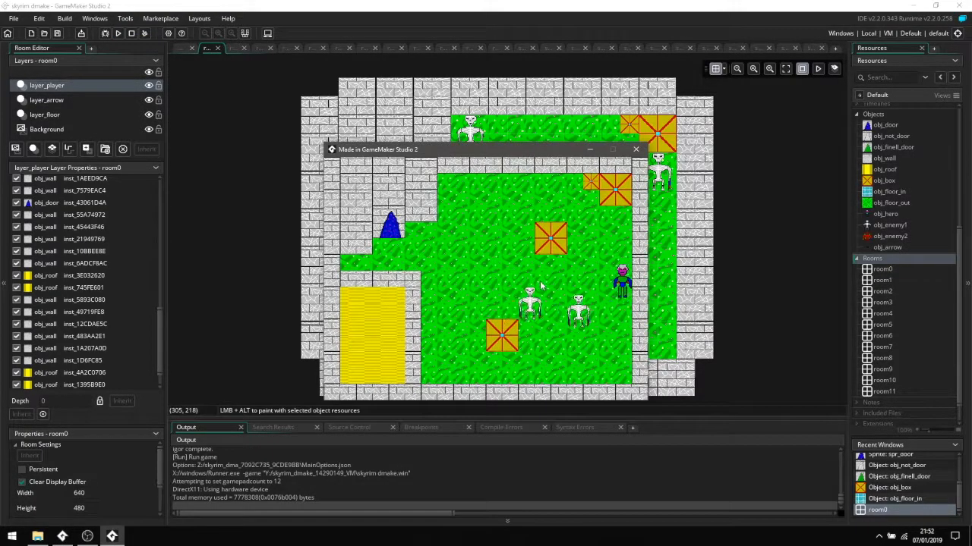